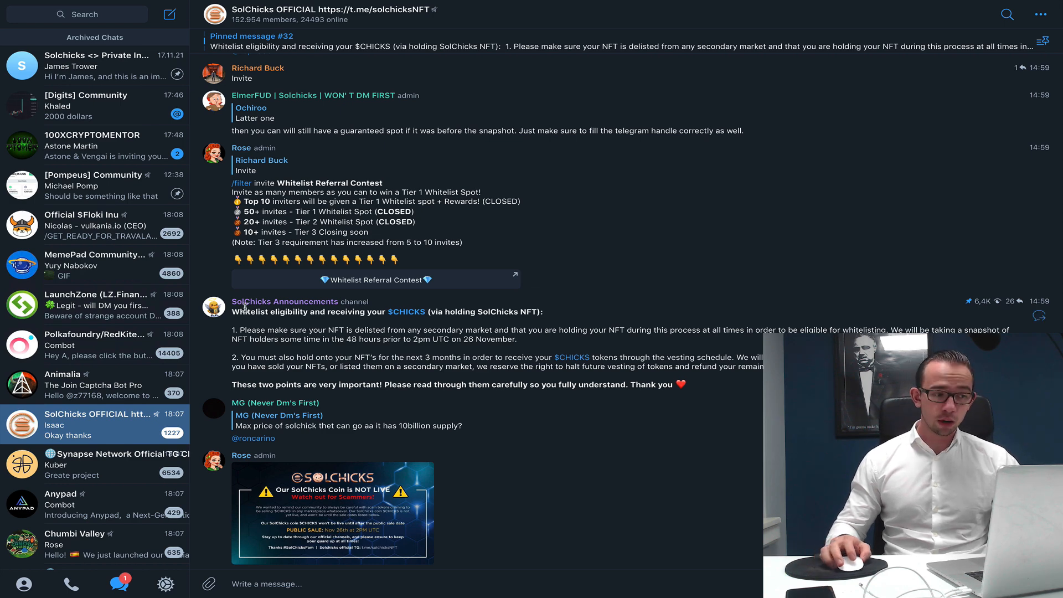
# Highlight the sentence about holding SolChicks NFTs three months through the $CHICKS vesting schedule.
pyautogui.scroll(-3)
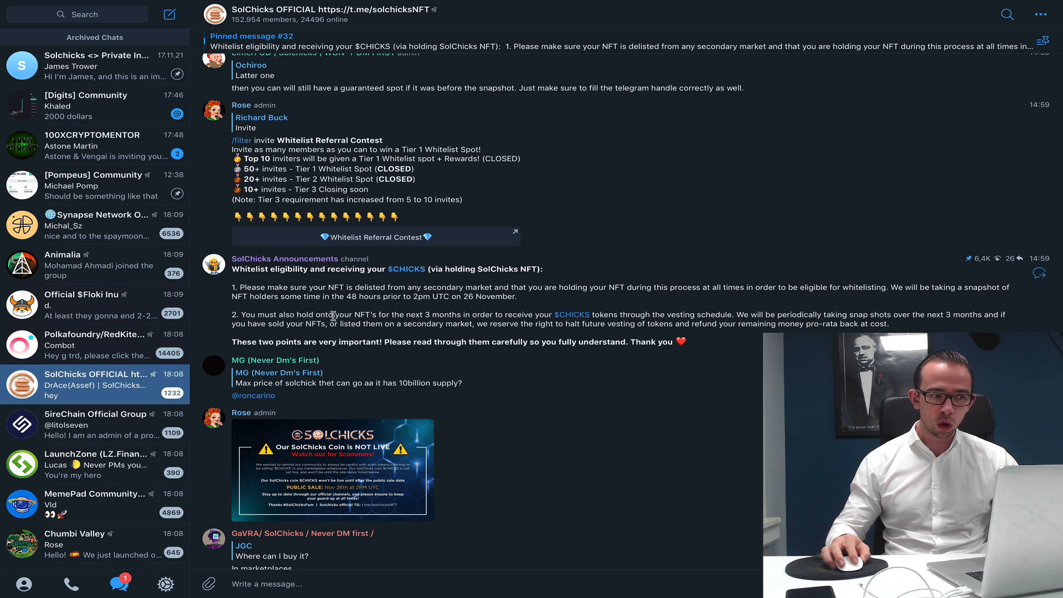
pyautogui.moveTo(359, 315); pyautogui.dragTo(475, 314)
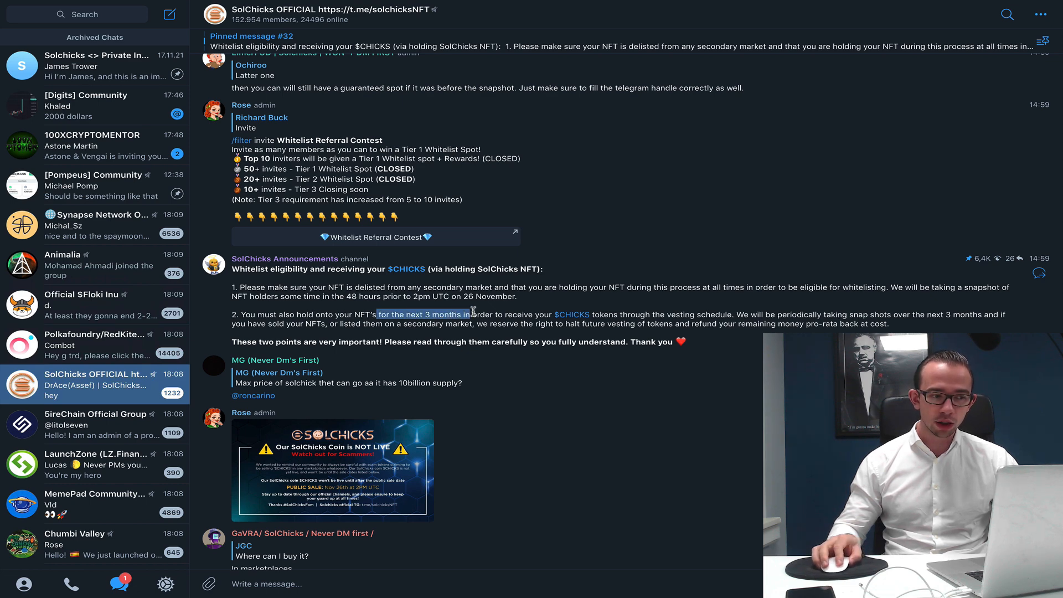
pyautogui.moveTo(466, 314); pyautogui.dragTo(584, 313)
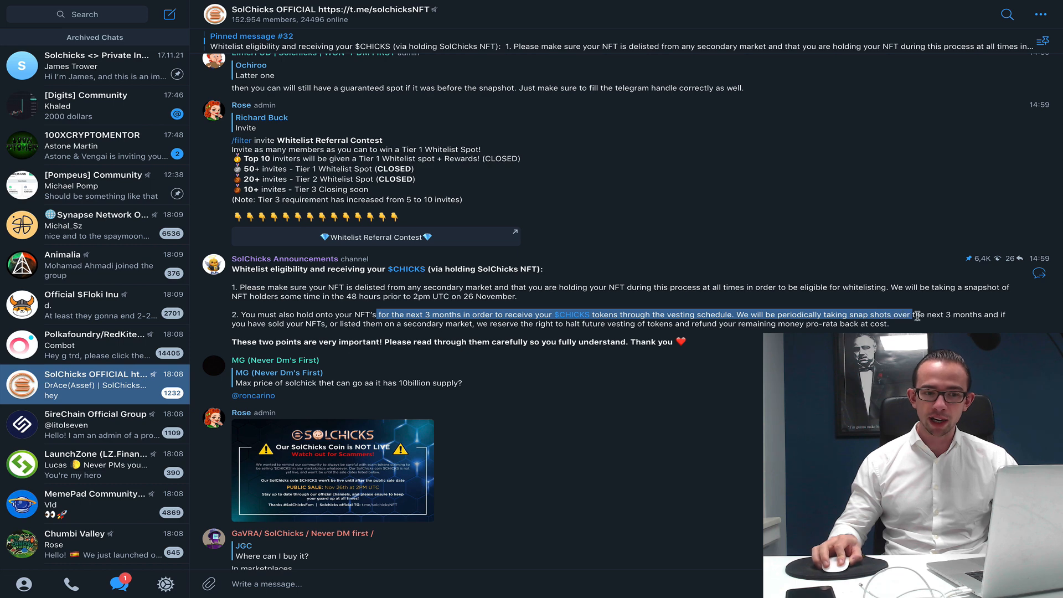
pyautogui.moveTo(916, 314); pyautogui.dragTo(500, 342)
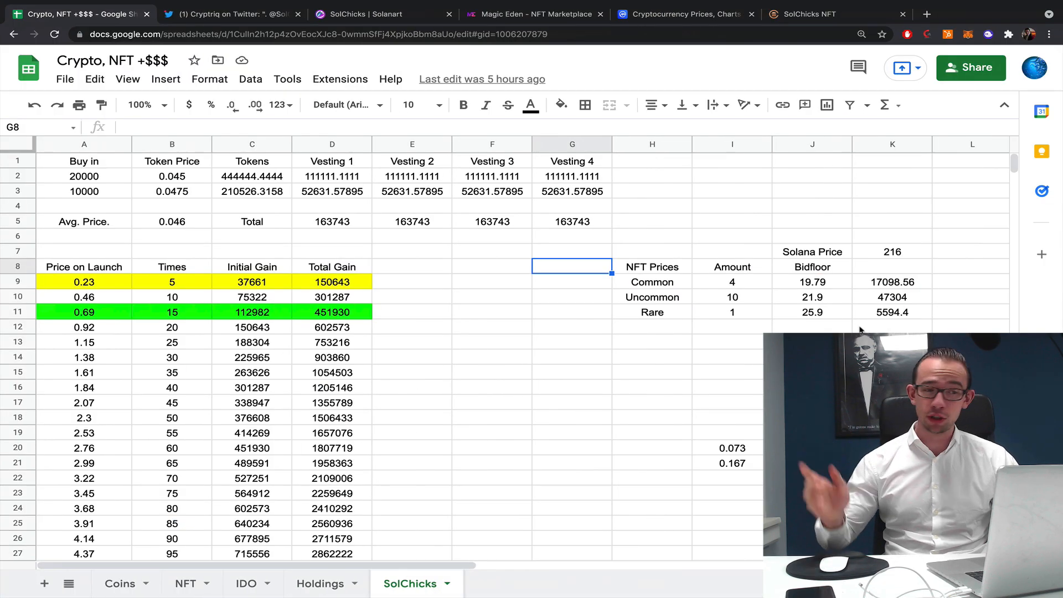
# Reload the Solanart SolChicks collection page to refresh its listings.
pyautogui.click(370, 15)
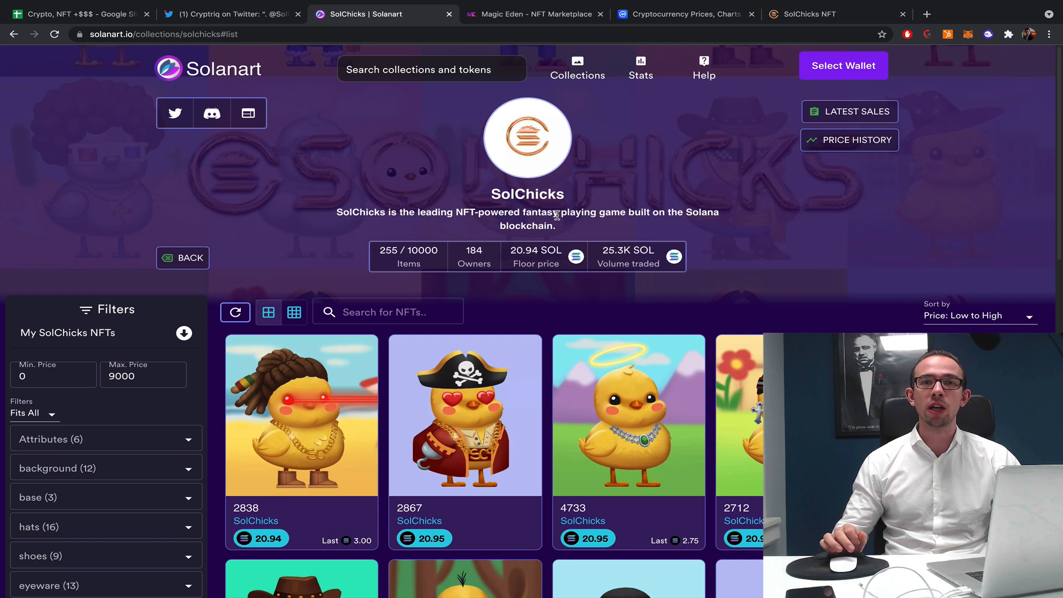
pyautogui.moveTo(551, 197)
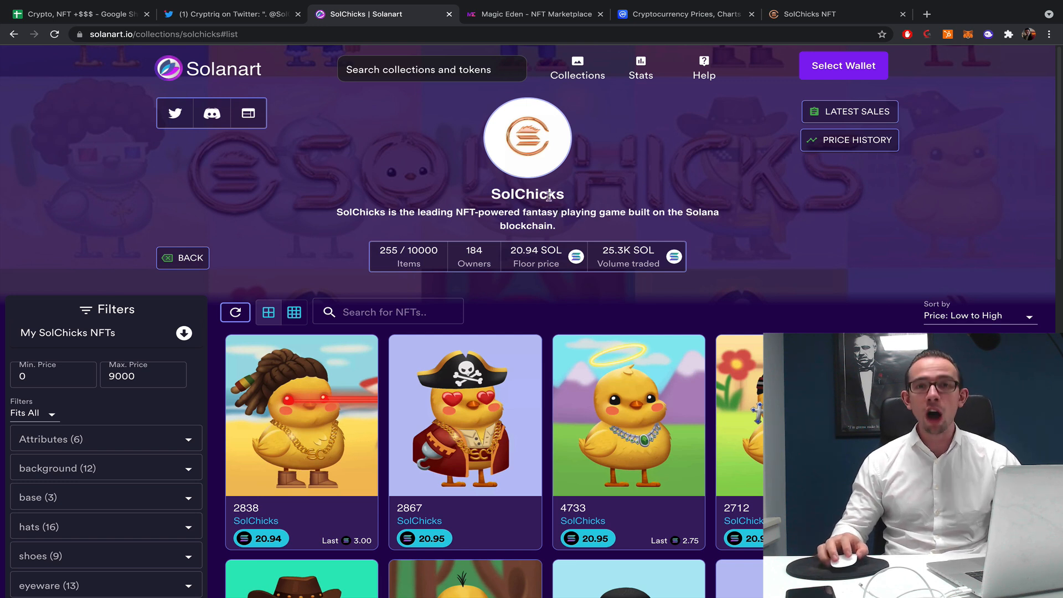
pyautogui.click(54, 34)
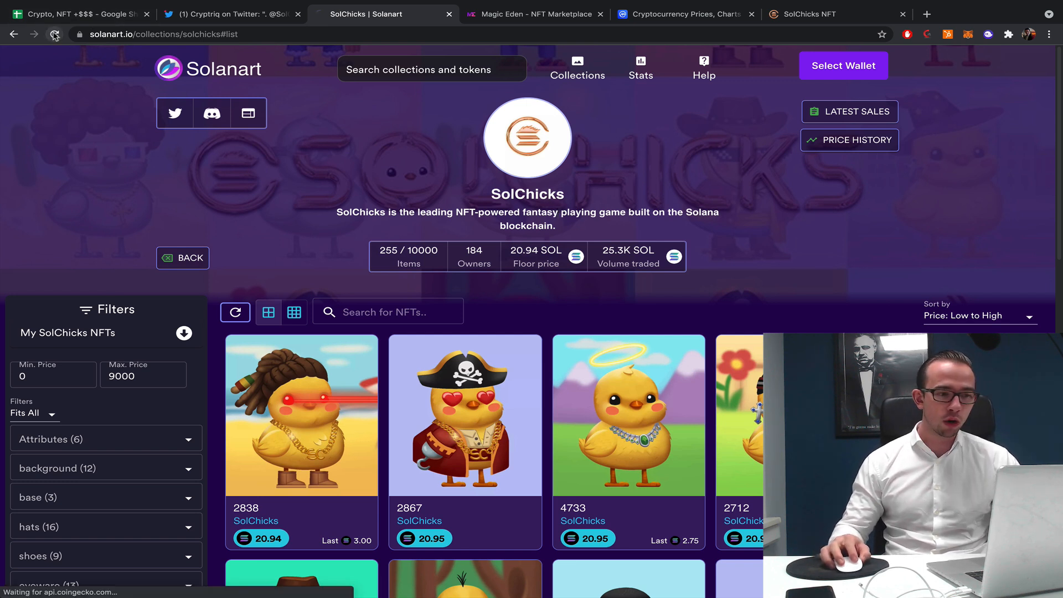
pyautogui.click(53, 34)
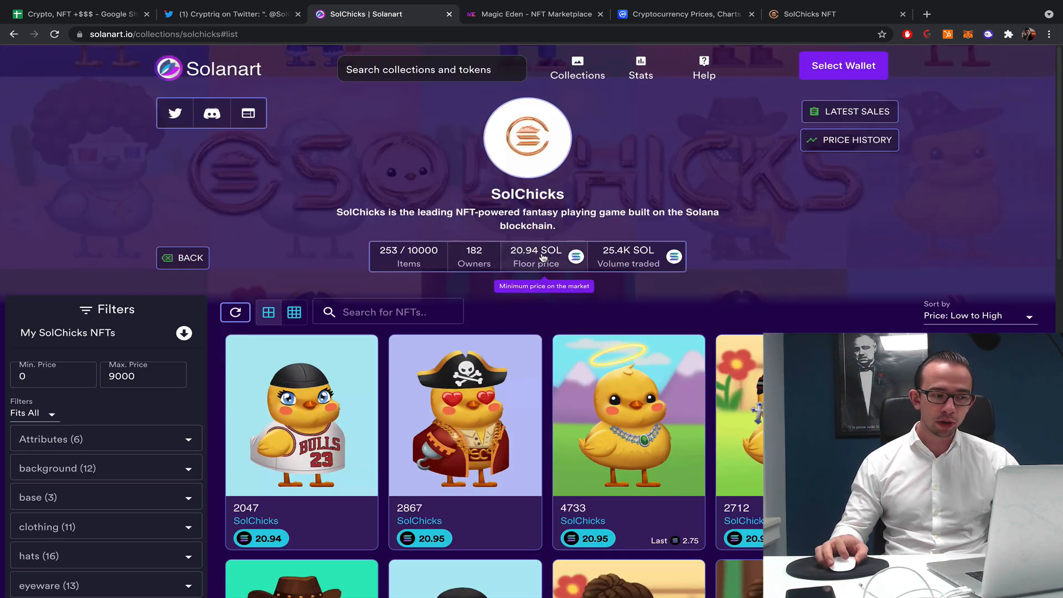
pyautogui.scroll(-3)
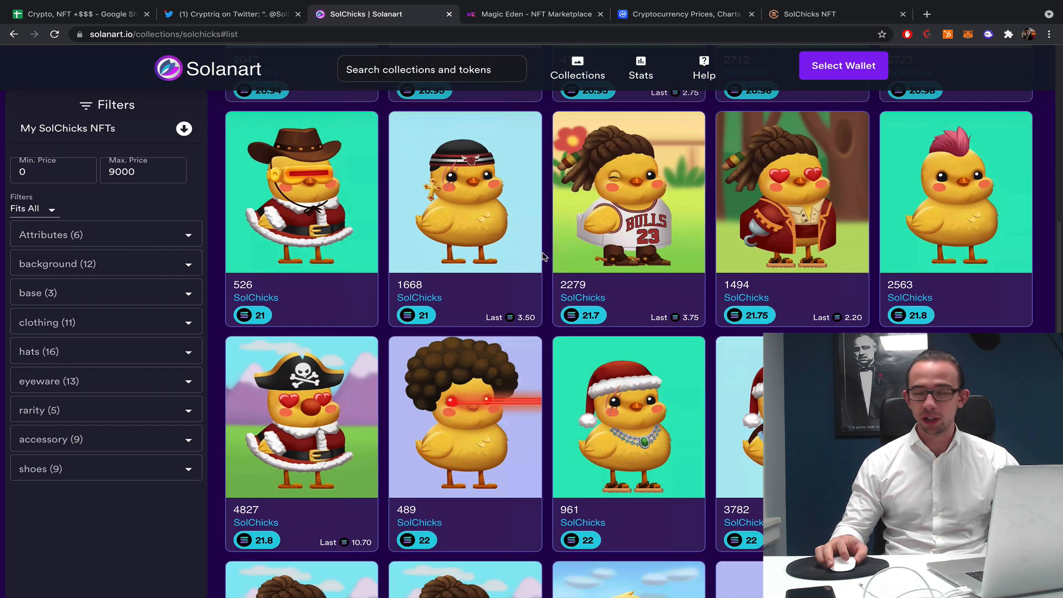
# Compare Magic Eden's floor, then show Solanart floors per rarity tier from 20.94 to 675 SOL.
pyautogui.click(533, 14)
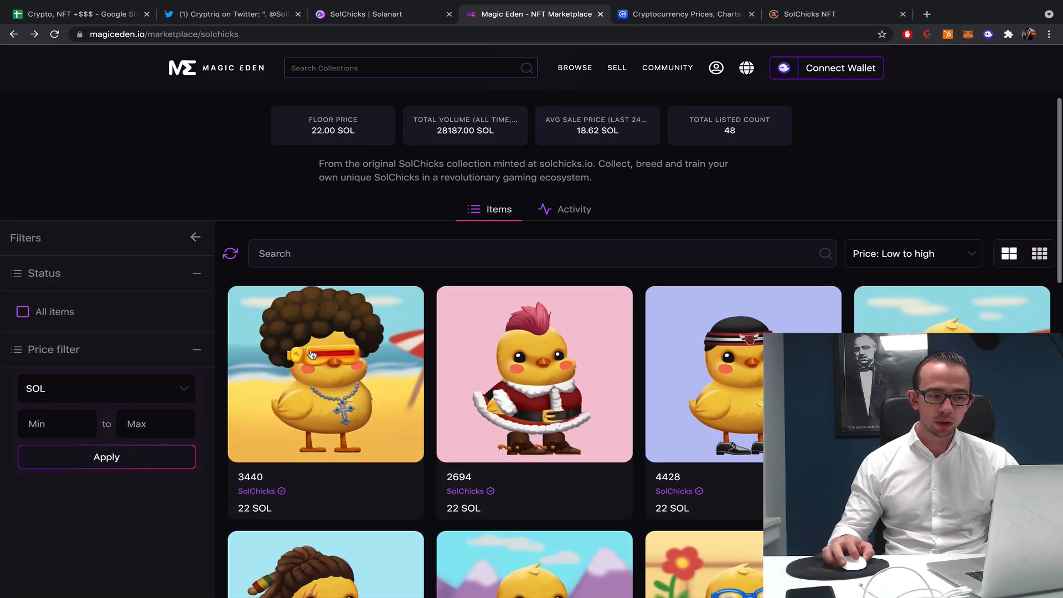
pyautogui.click(376, 14)
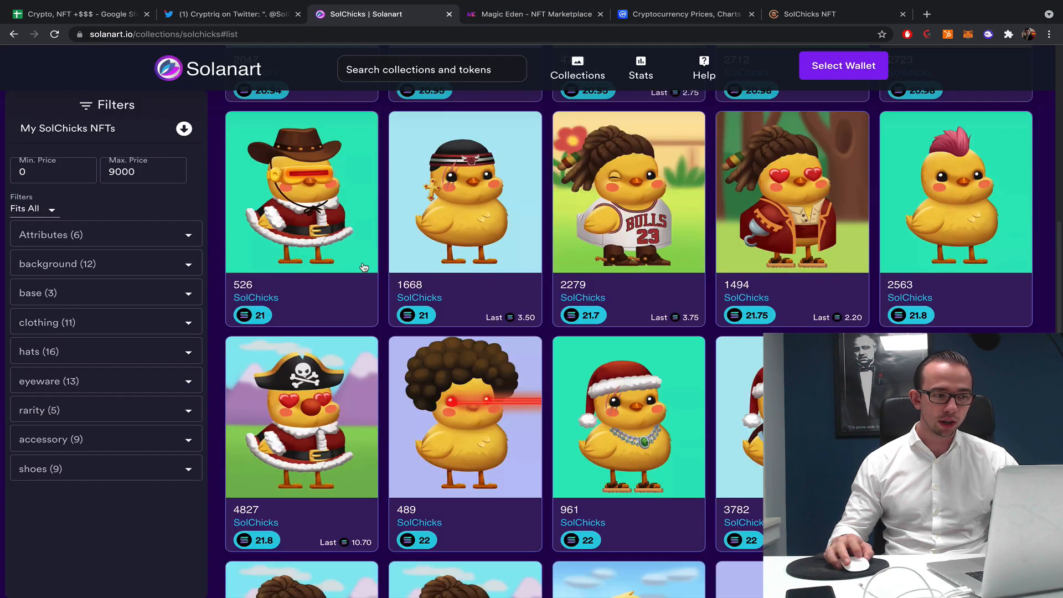
pyautogui.click(106, 410)
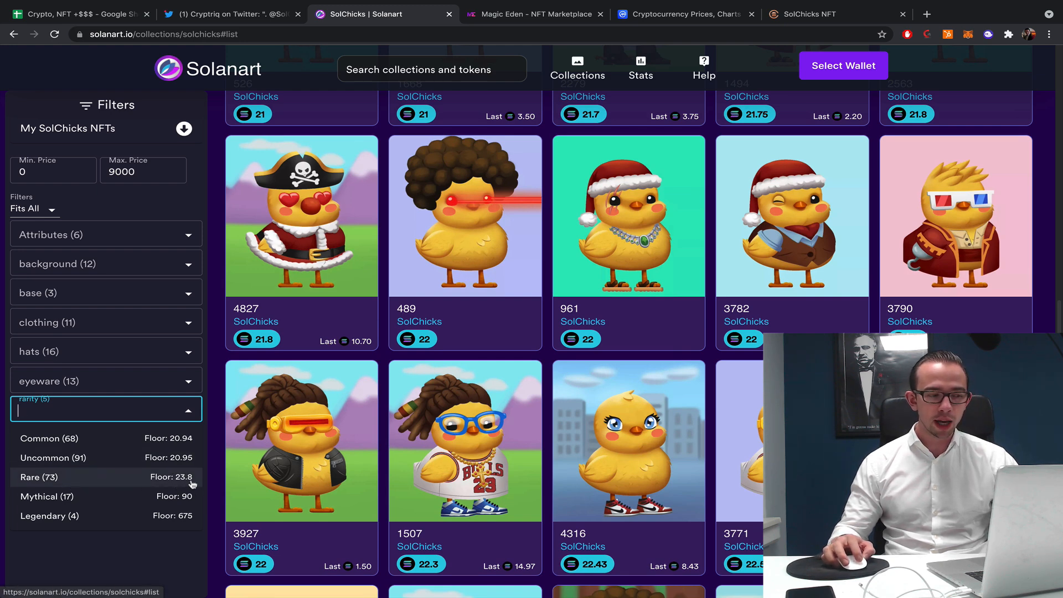
pyautogui.moveTo(184, 503)
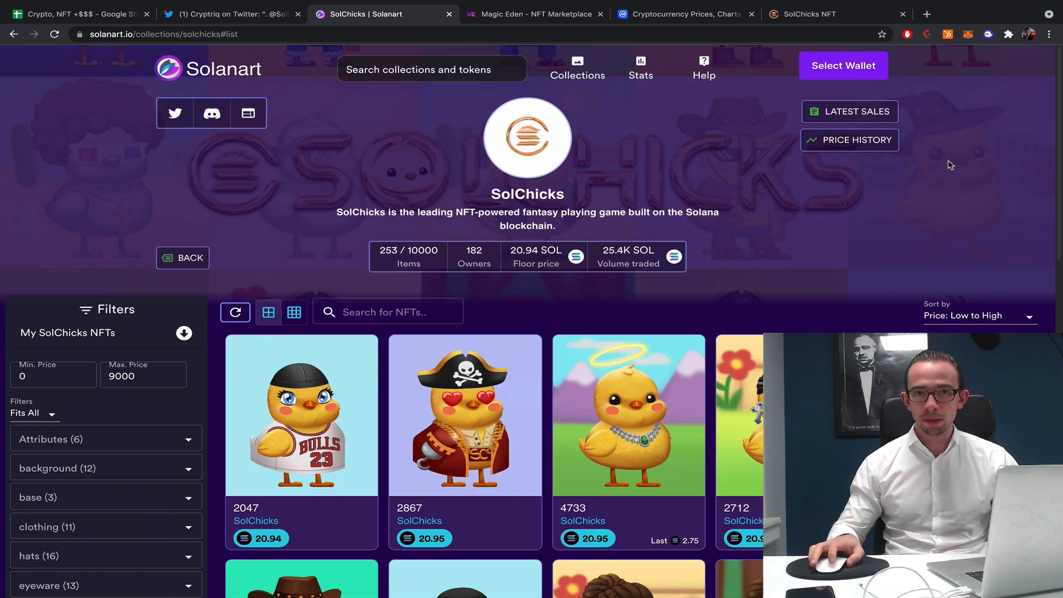
pyautogui.moveTo(886, 162)
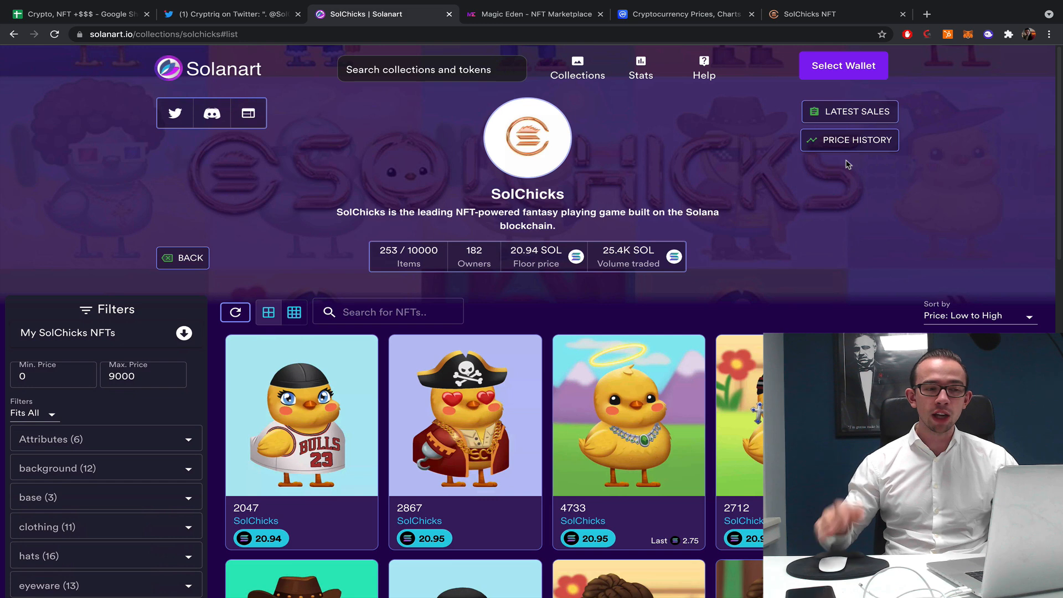
# View the $CHICKS IDO countdown, then the minting waves 1-3 privileges table on solchicks.io.
pyautogui.click(825, 14)
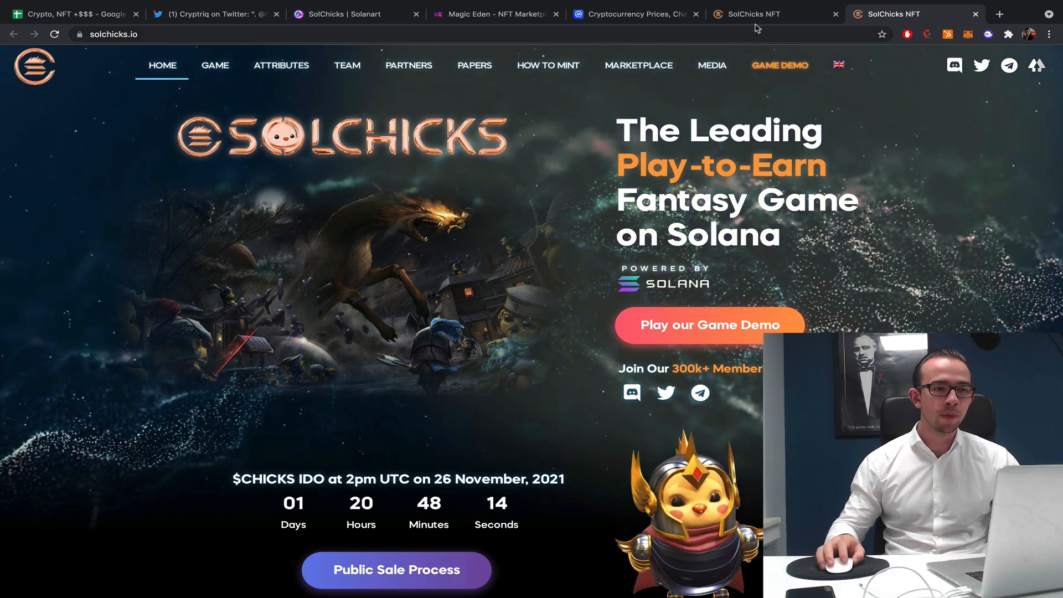
pyautogui.click(215, 65)
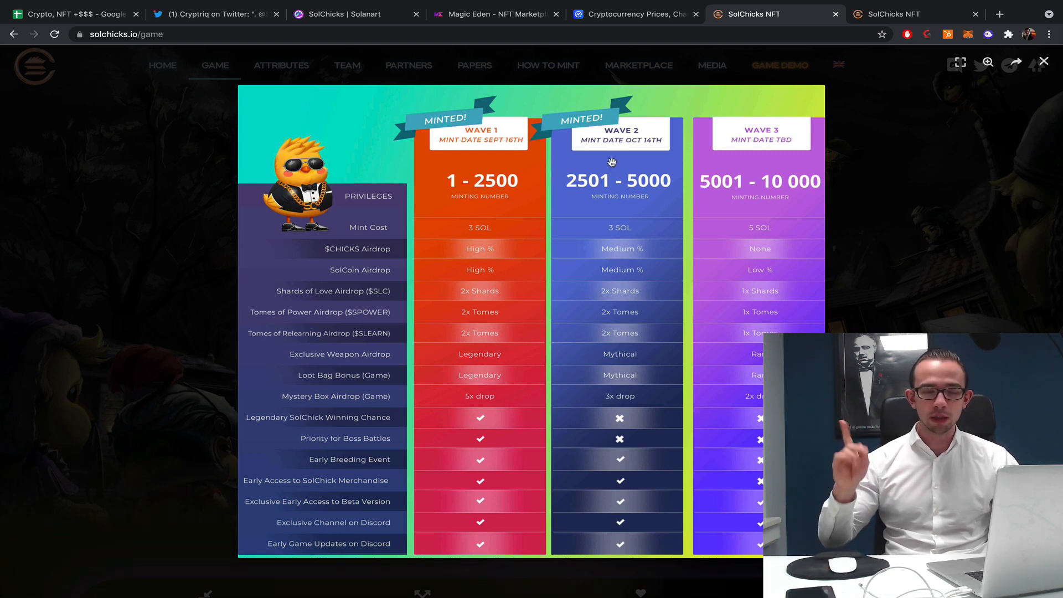
pyautogui.moveTo(463, 208)
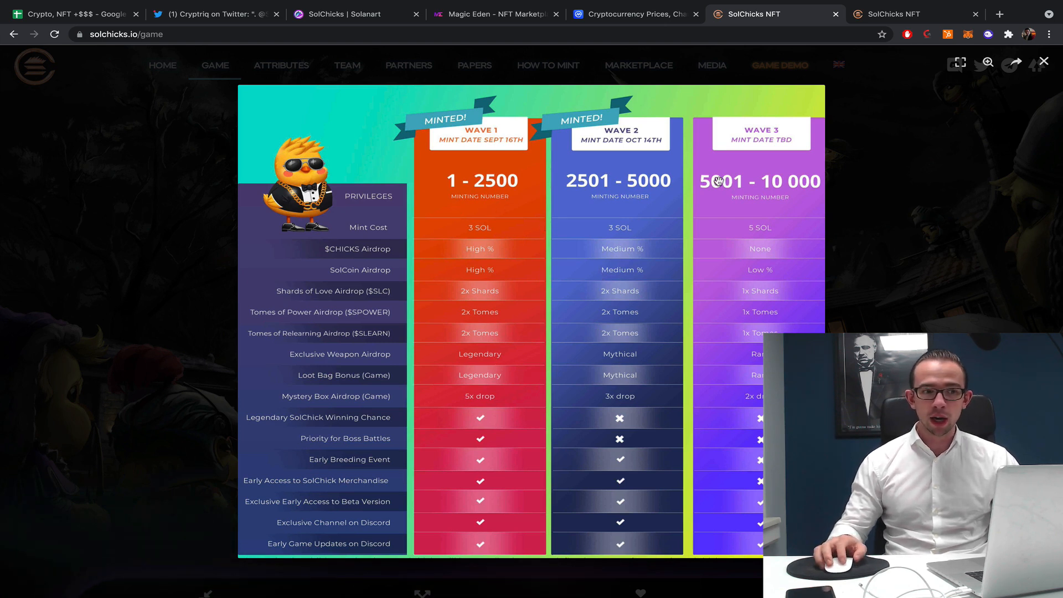
pyautogui.moveTo(757, 167)
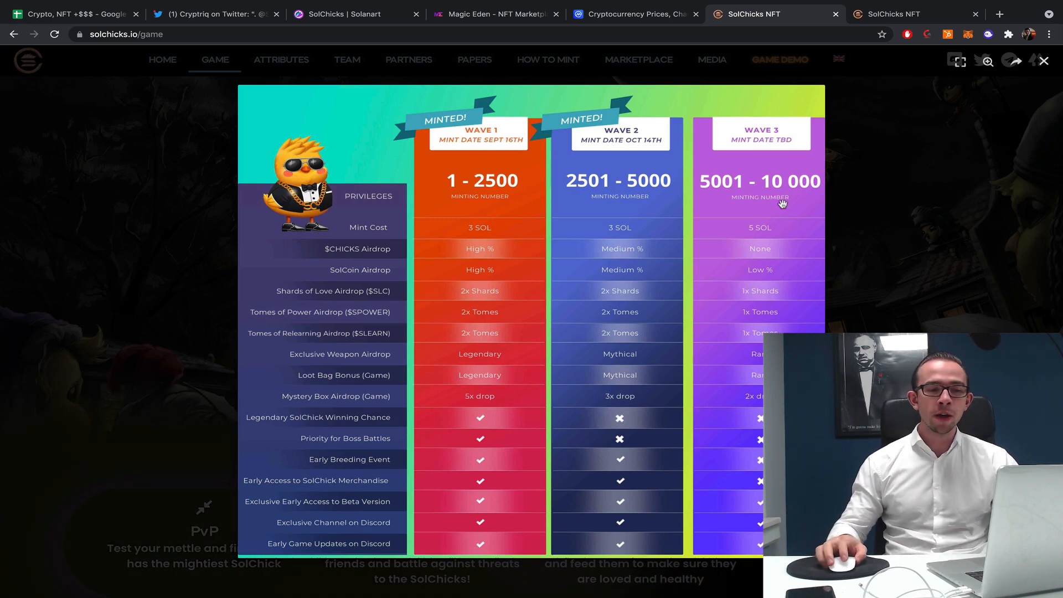
pyautogui.moveTo(704, 200)
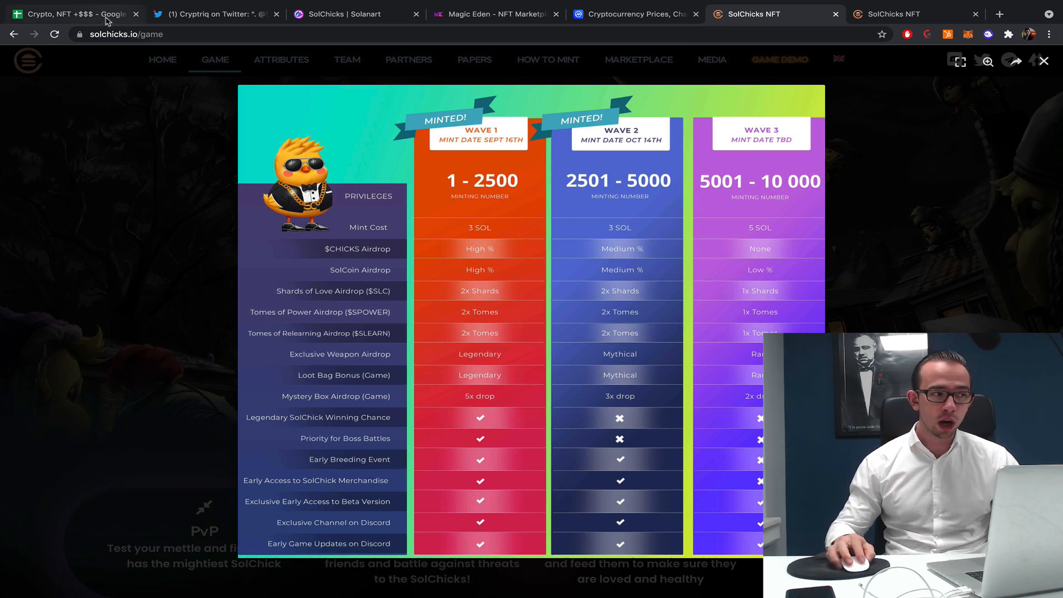
# Review the four vesting tranche columns in the gain spreadsheet, then return to the IDO countdown.
pyautogui.click(72, 11)
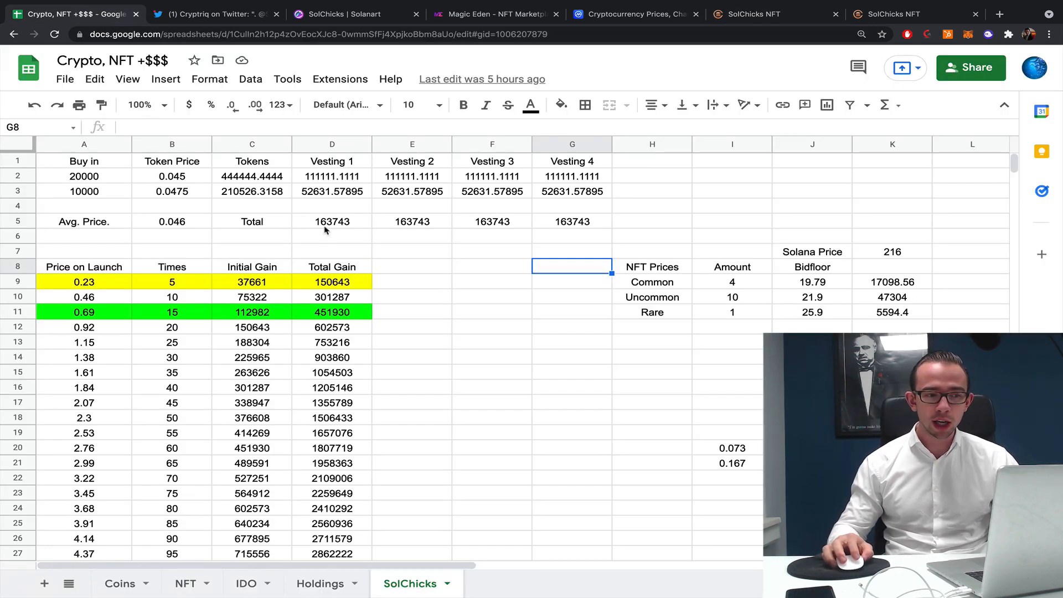
pyautogui.moveTo(175, 183)
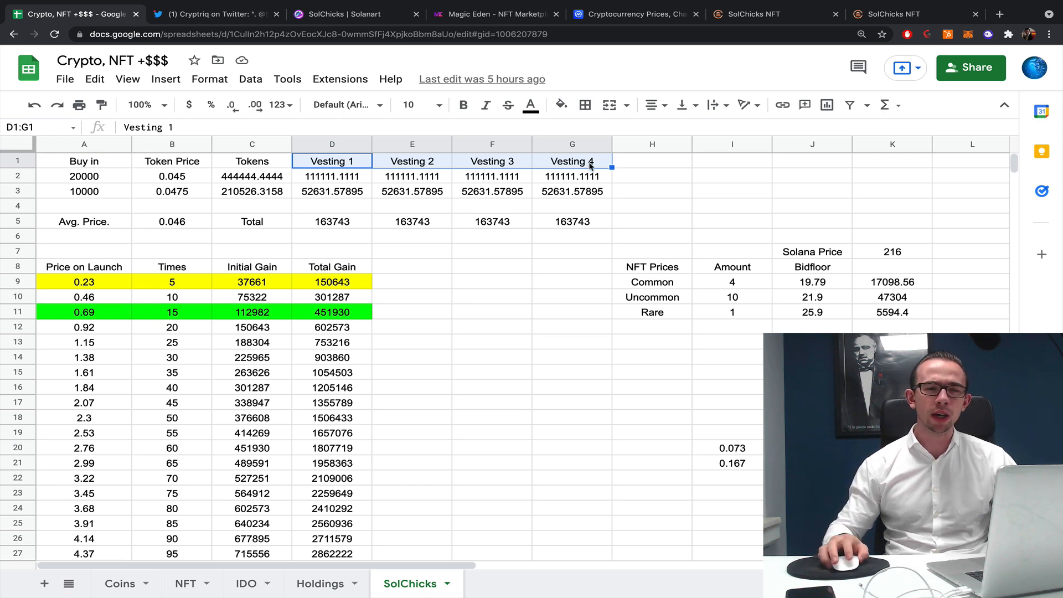
pyautogui.click(897, 14)
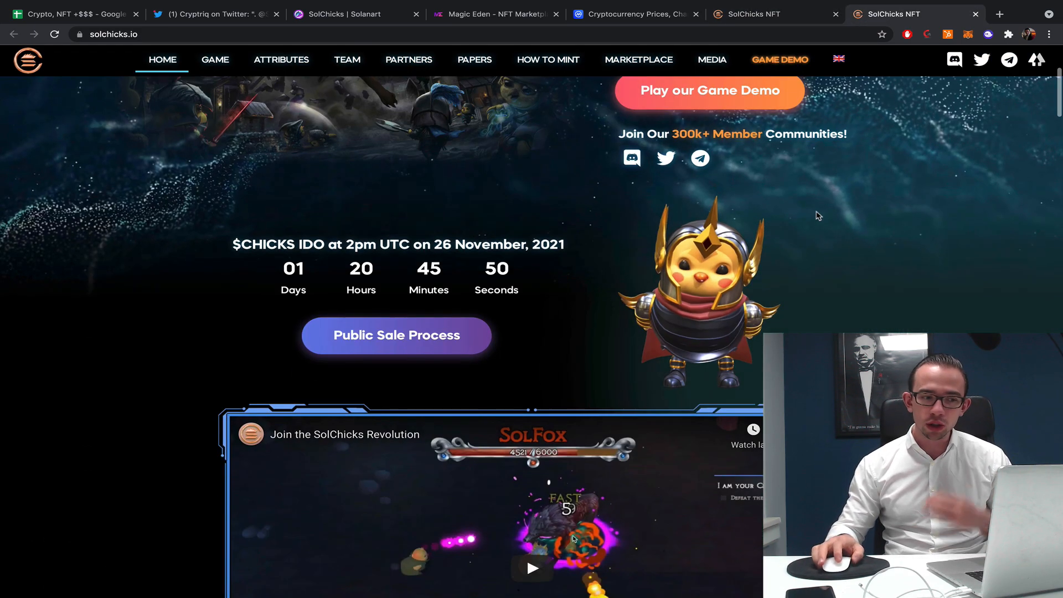
pyautogui.scroll(-3)
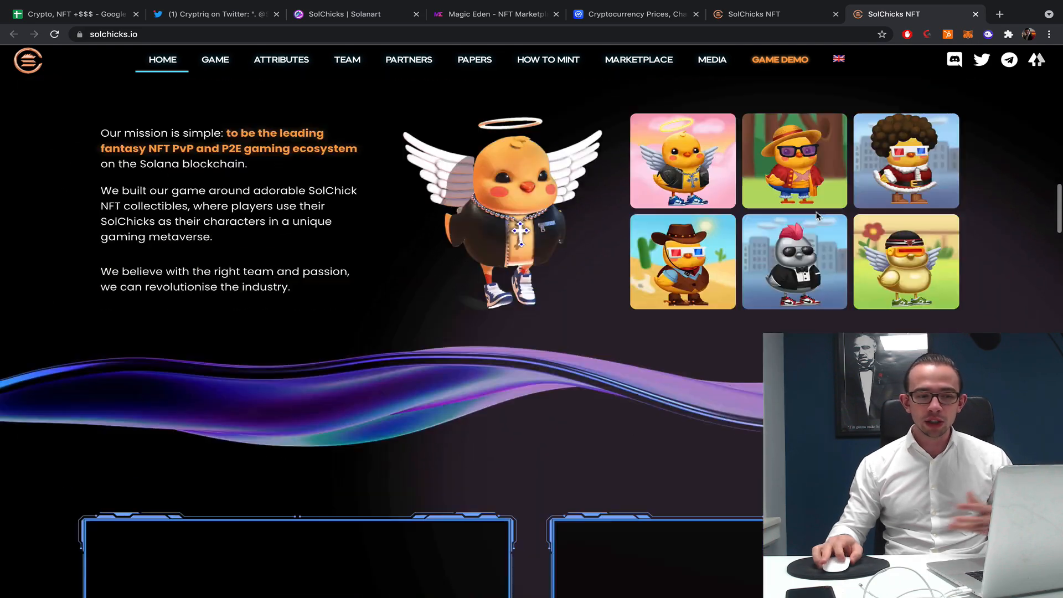
pyautogui.scroll(-3)
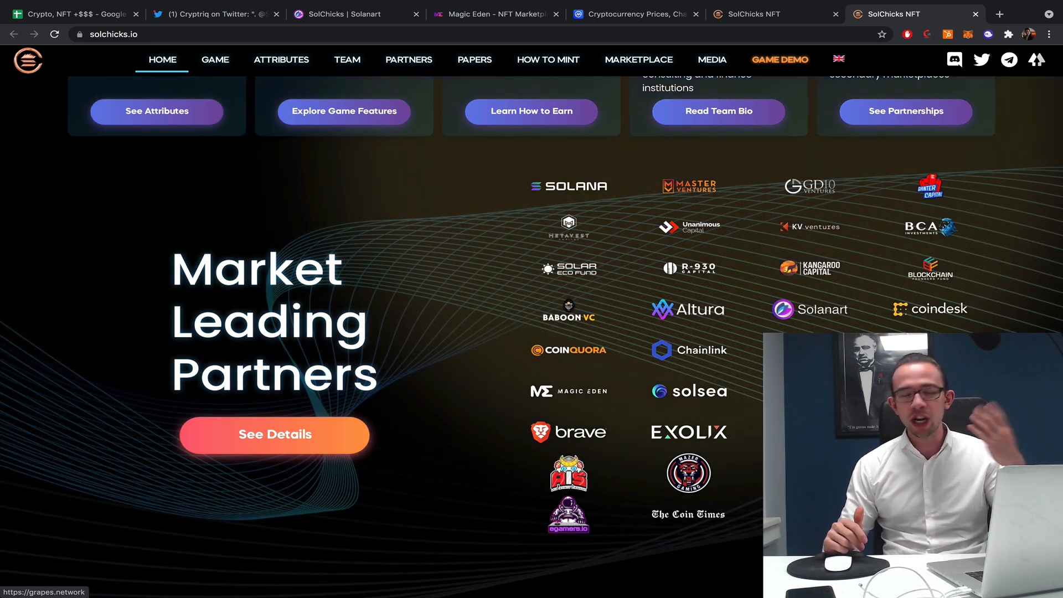
pyautogui.scroll(3)
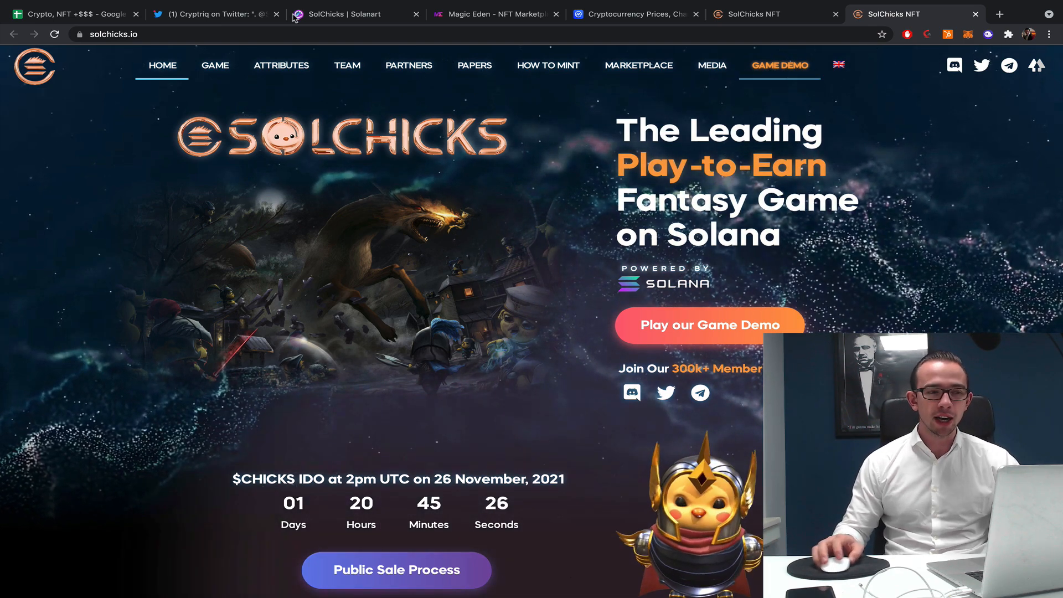
pyautogui.click(75, 14)
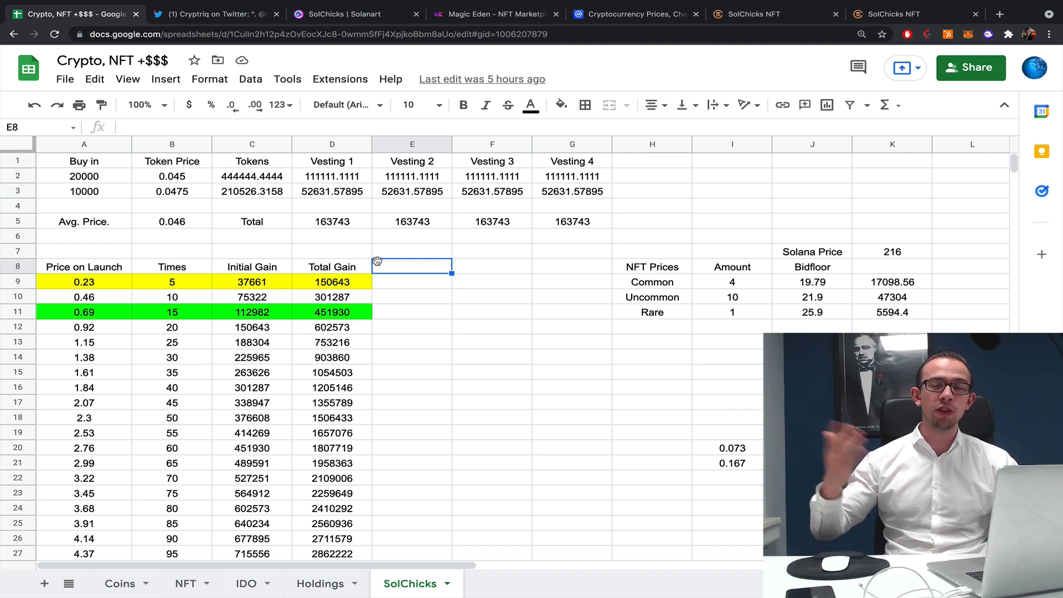
pyautogui.moveTo(162, 273)
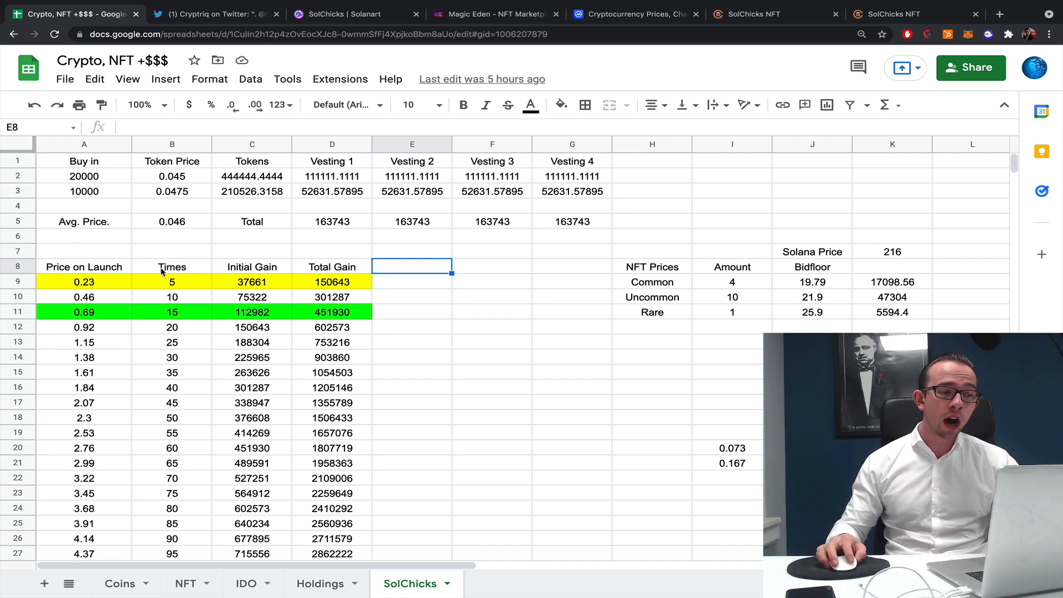
# Point out the 0.23, 0.69 and 2.07 launch-price gain rows with the 45x multiple, then go to Solanart.
pyautogui.click(84, 312)
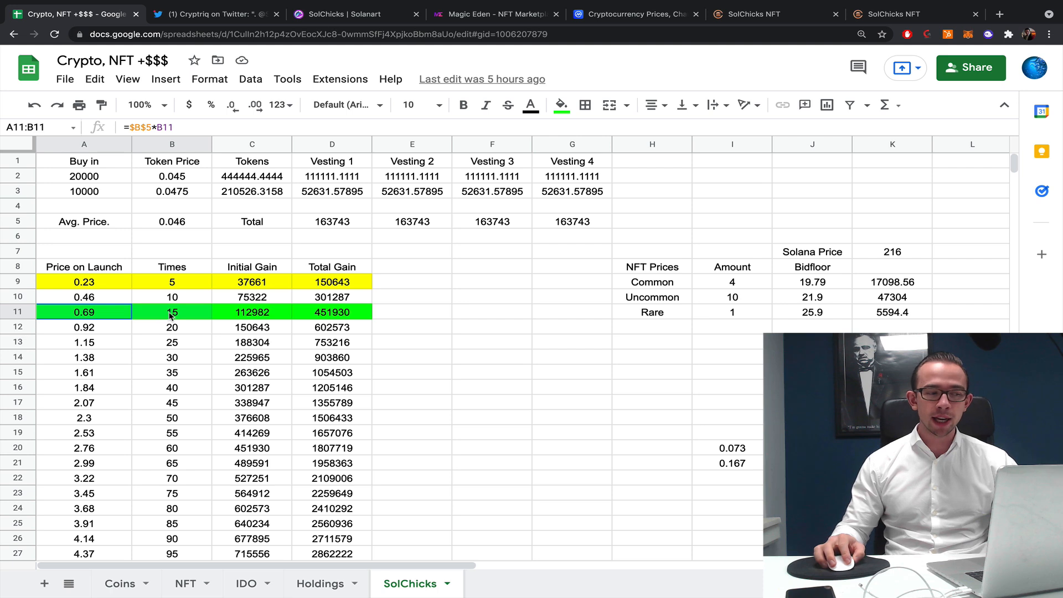
pyautogui.click(84, 282)
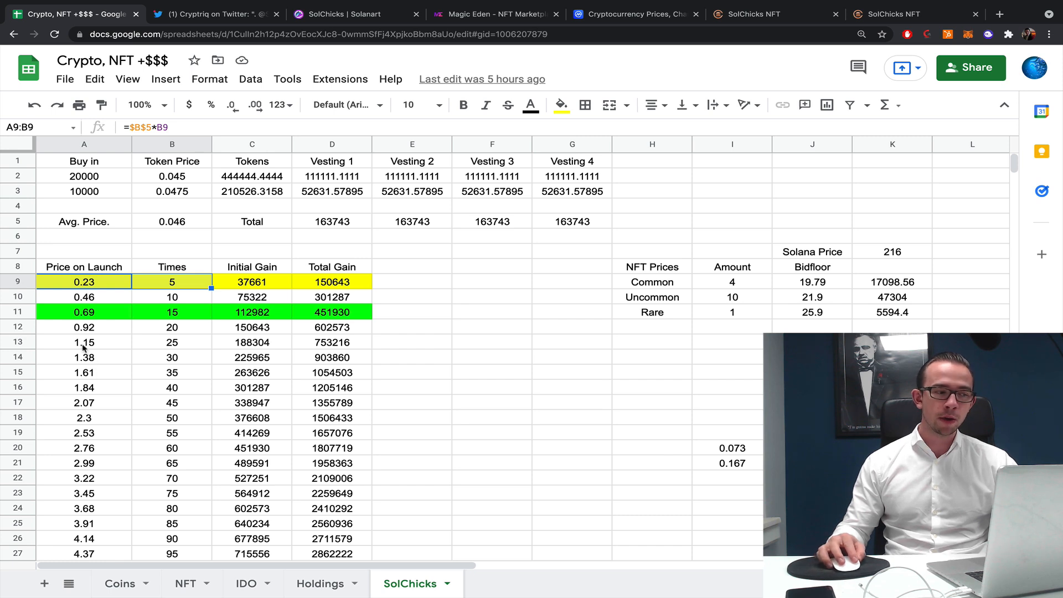
pyautogui.click(83, 403)
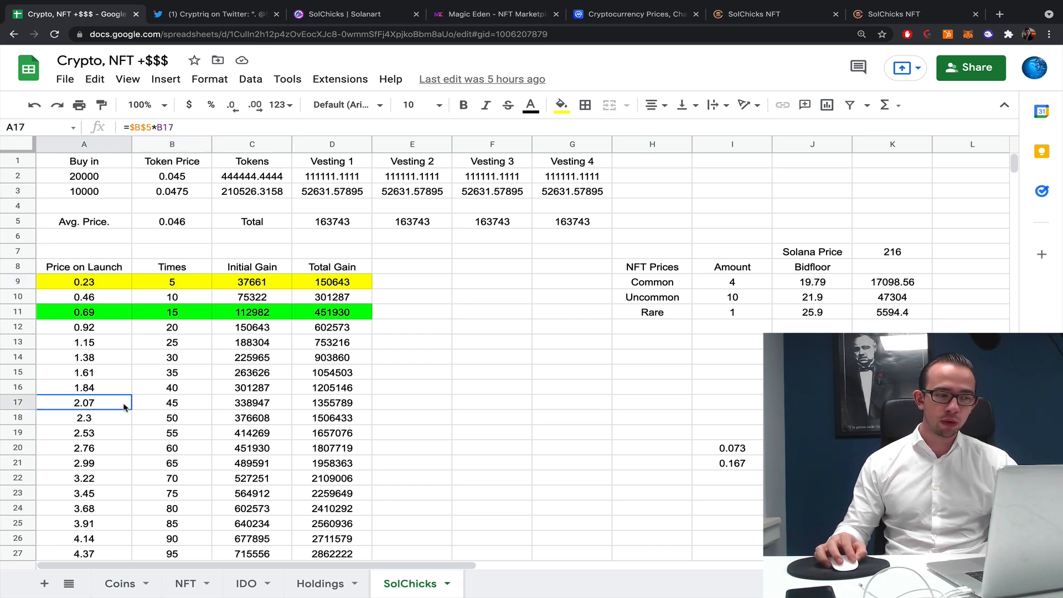
pyautogui.moveTo(84, 402); pyautogui.dragTo(172, 402)
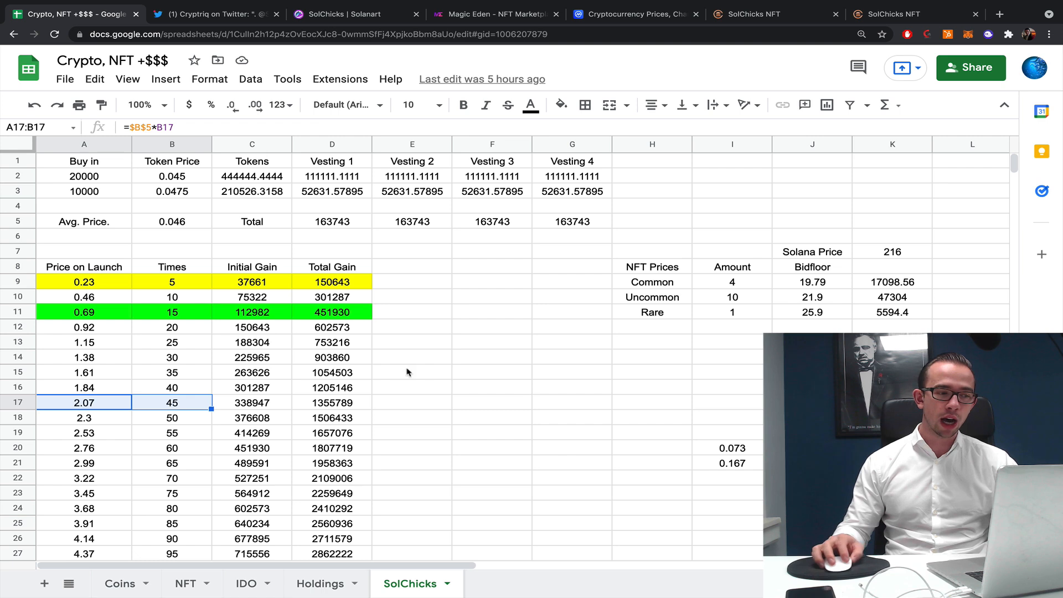
pyautogui.click(412, 342)
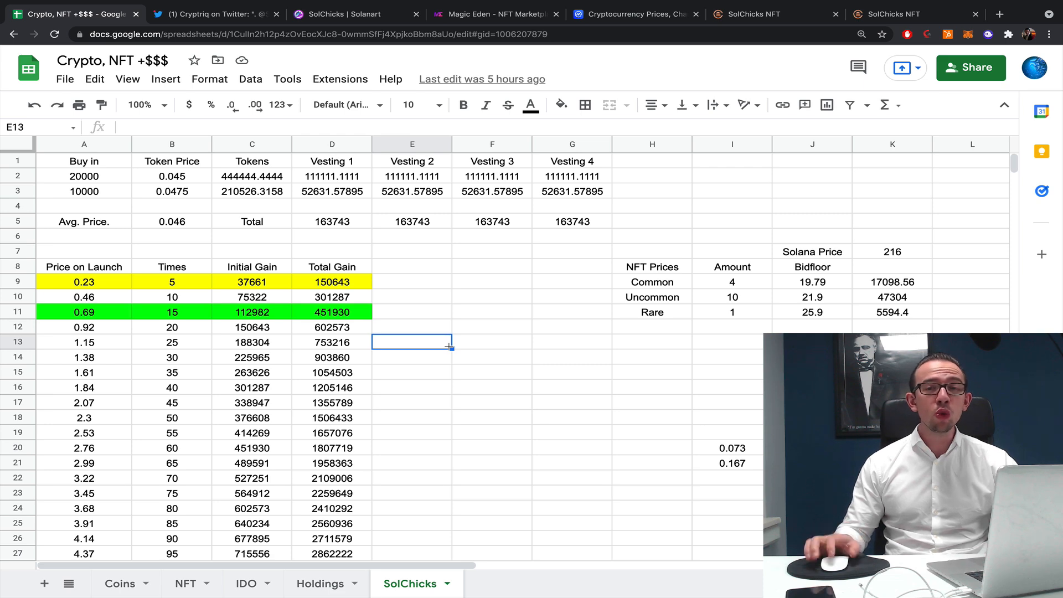
pyautogui.moveTo(467, 236)
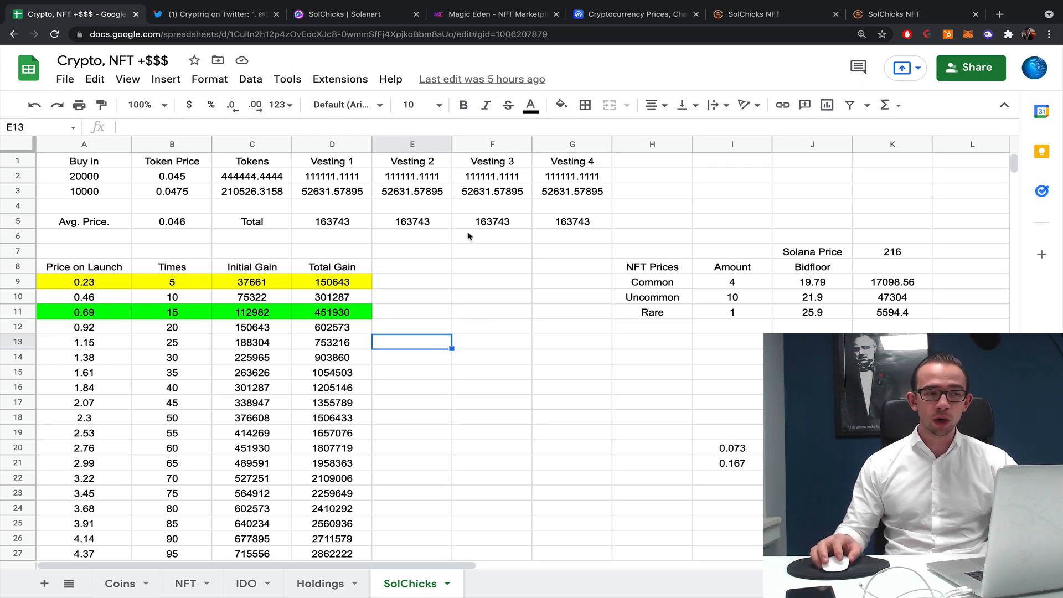
pyautogui.click(347, 15)
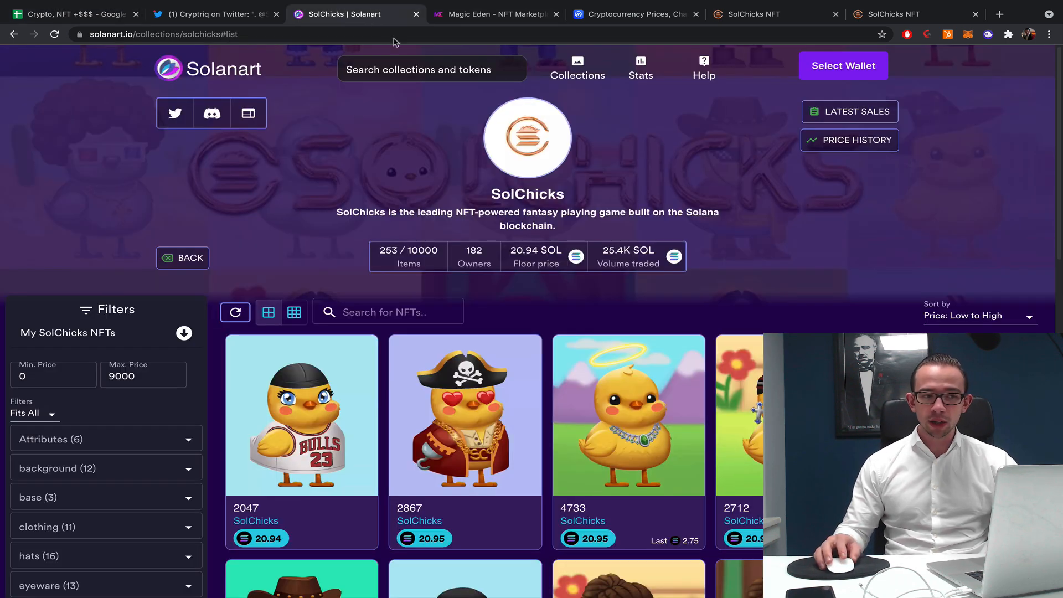
pyautogui.moveTo(657, 313)
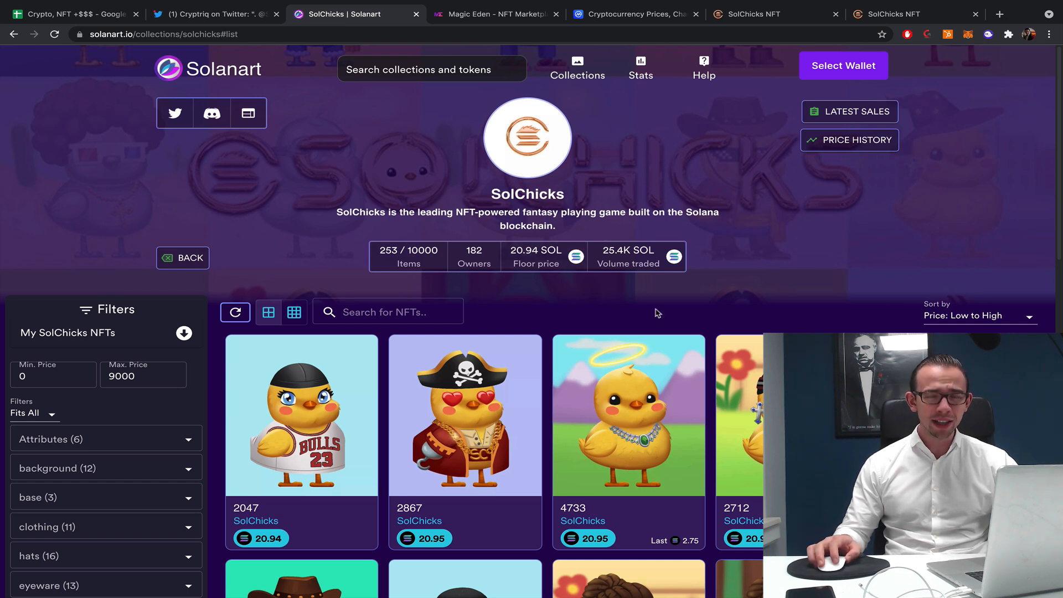
pyautogui.moveTo(724, 175)
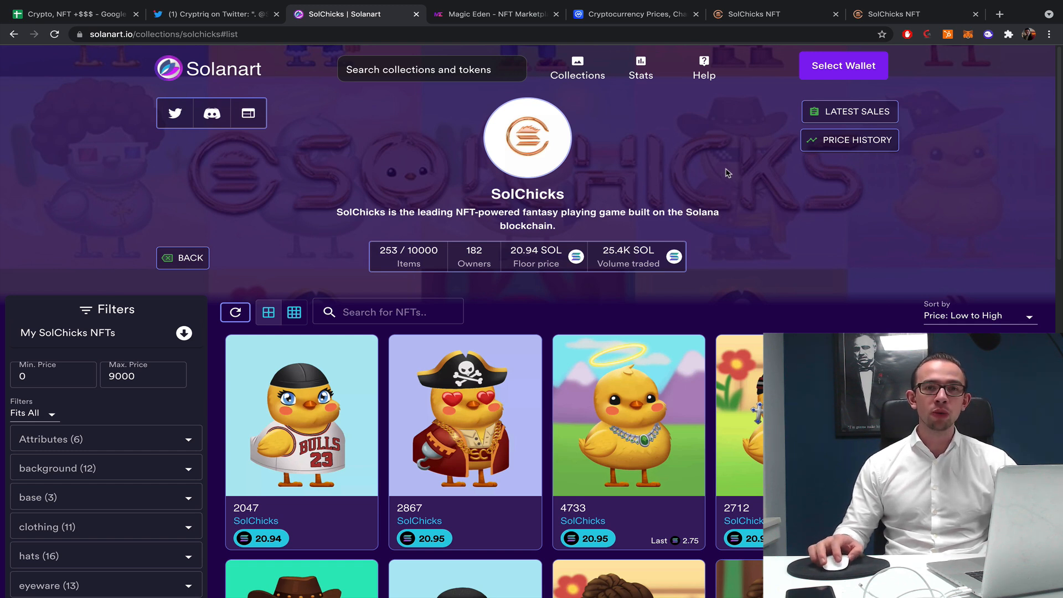
pyautogui.moveTo(784, 71)
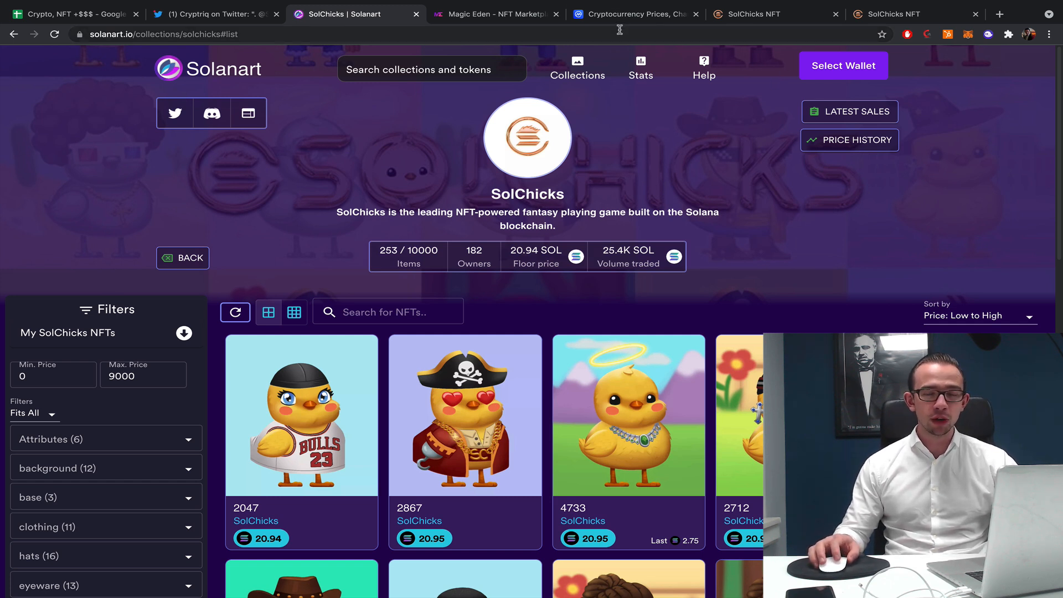
pyautogui.moveTo(106, 11)
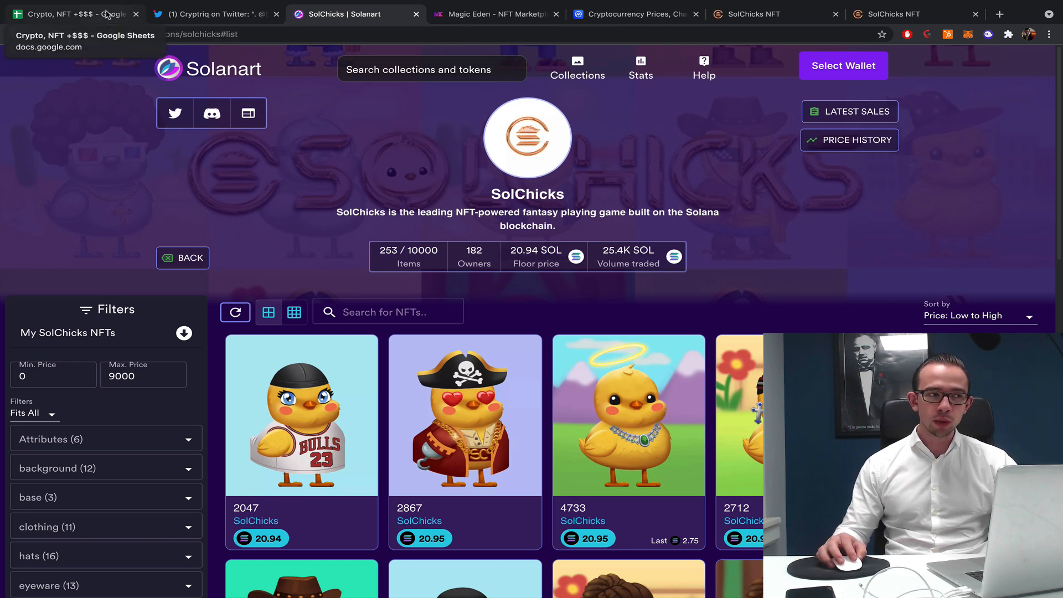
# Return from the 20.94 SOL Solanart floor to the gain spreadsheet.
pyautogui.click(76, 12)
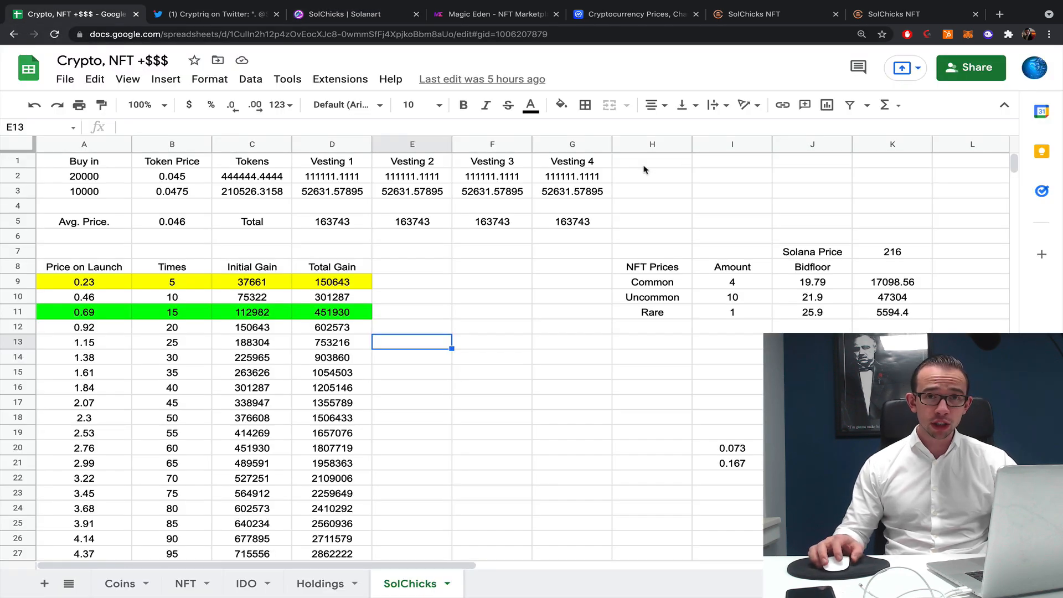
pyautogui.moveTo(692, 173)
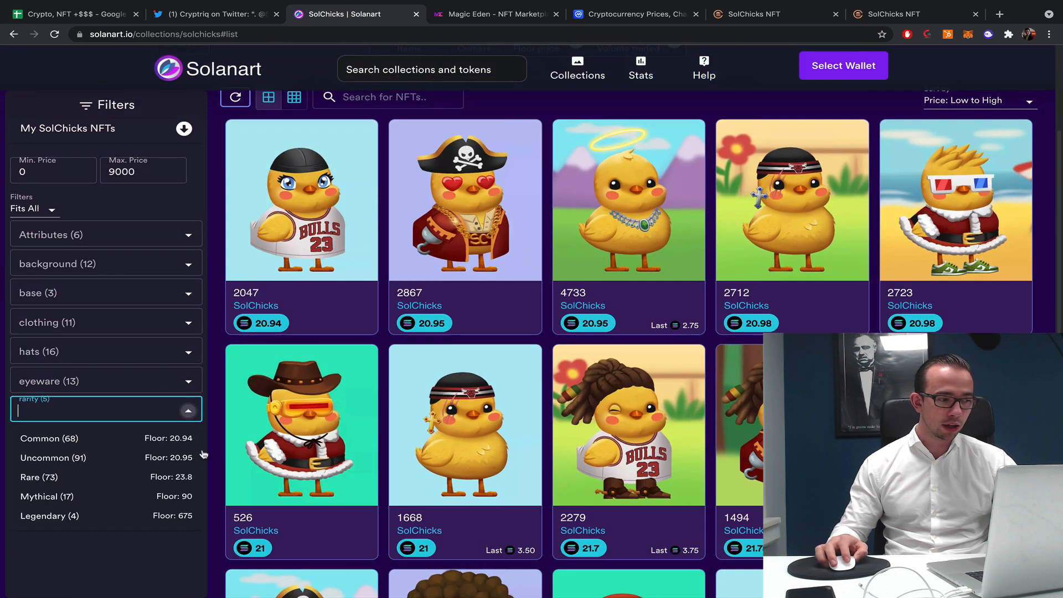
# Enter bid floors 20.94, 20.05 and 23.8 for Common, Uncommon and Rare, checking each against Solanart.
pyautogui.click(72, 11)
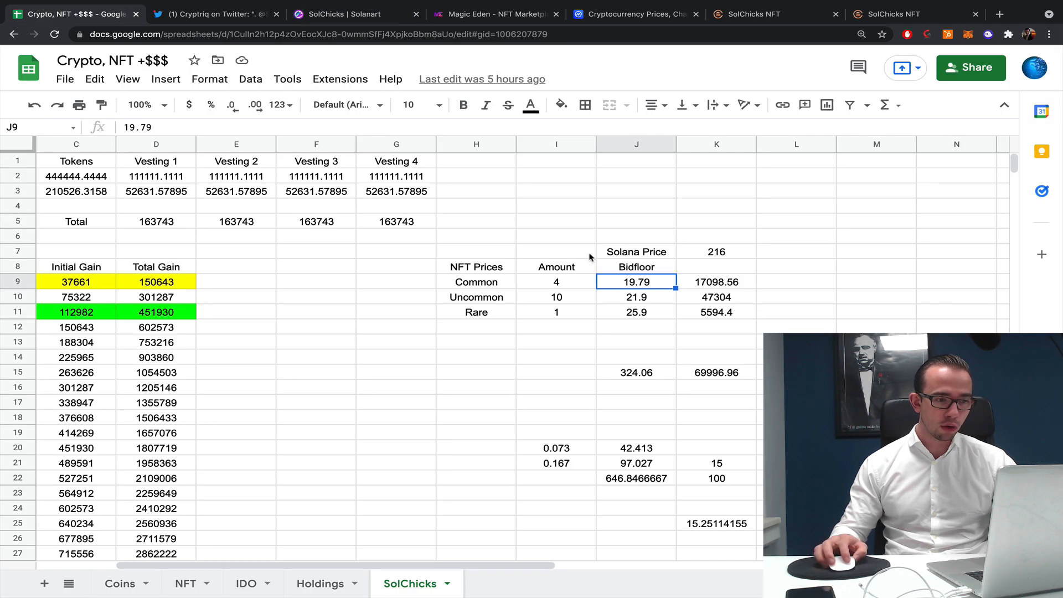
pyautogui.write('20.94')
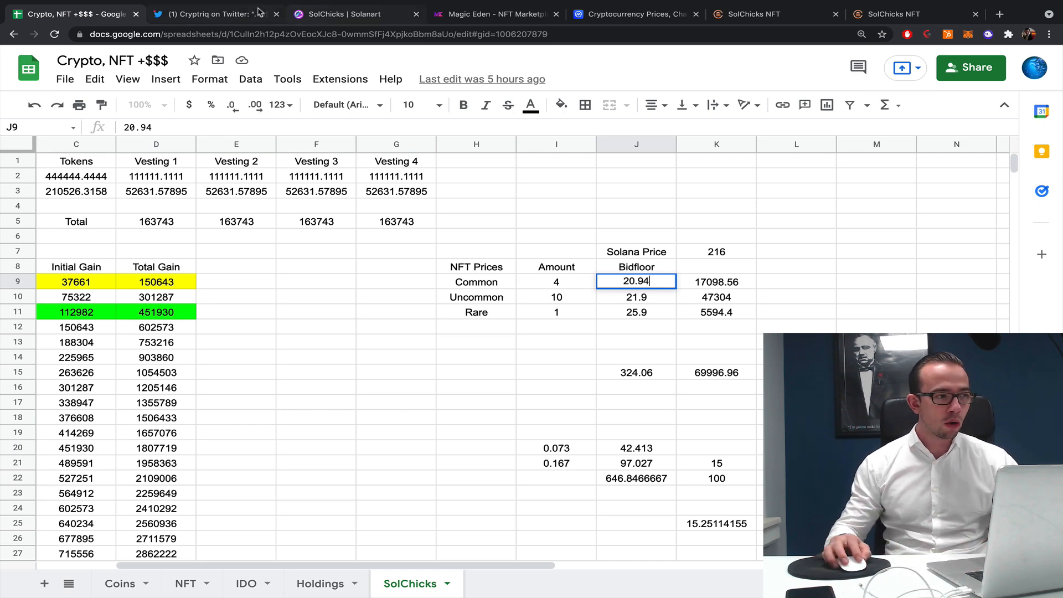
pyautogui.click(354, 15)
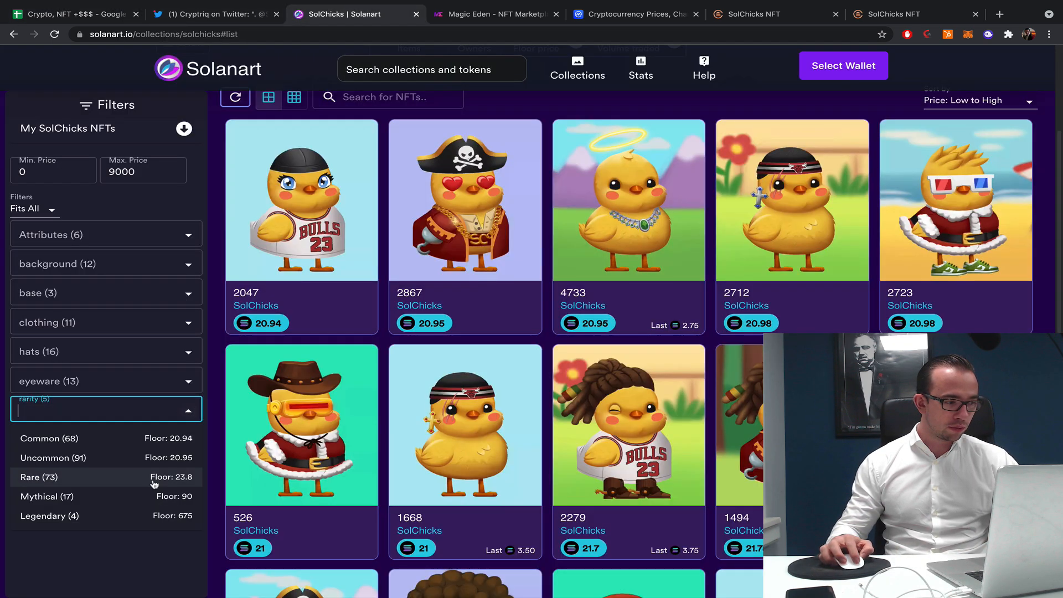
pyautogui.click(72, 11)
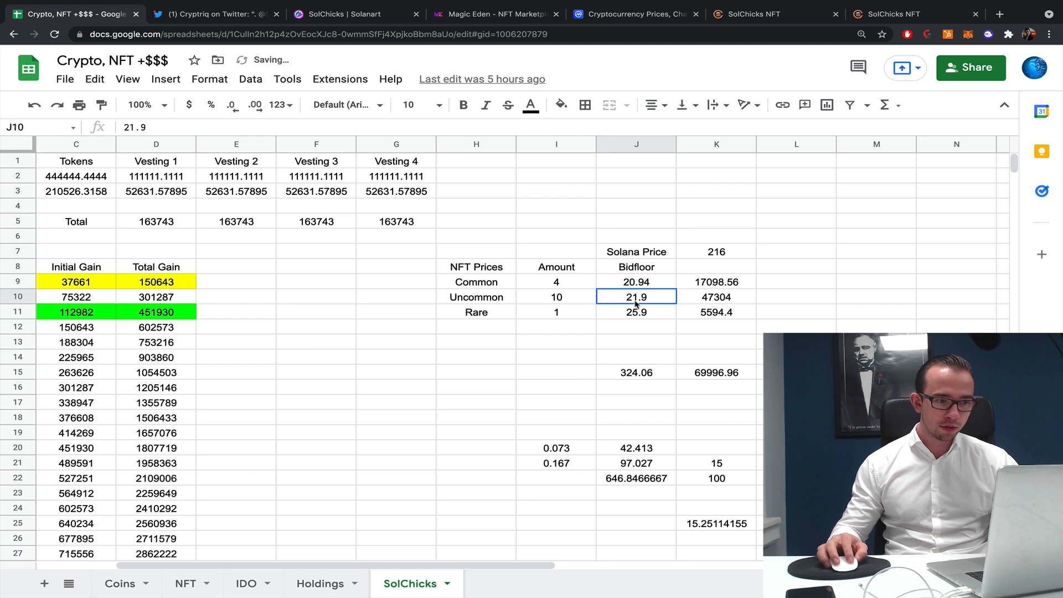
pyautogui.write('20.')
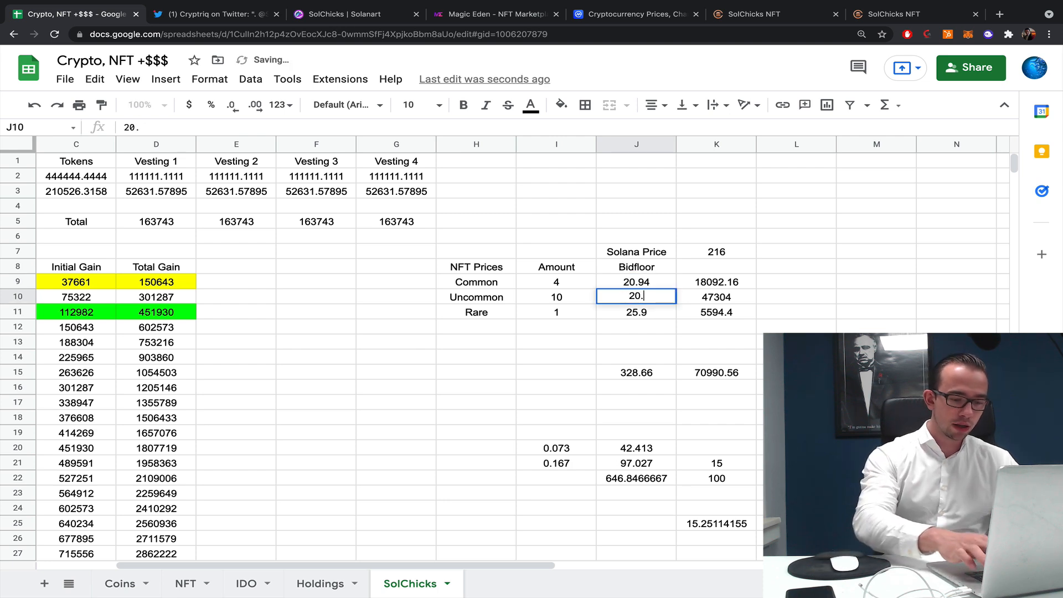
pyautogui.press('Enter')
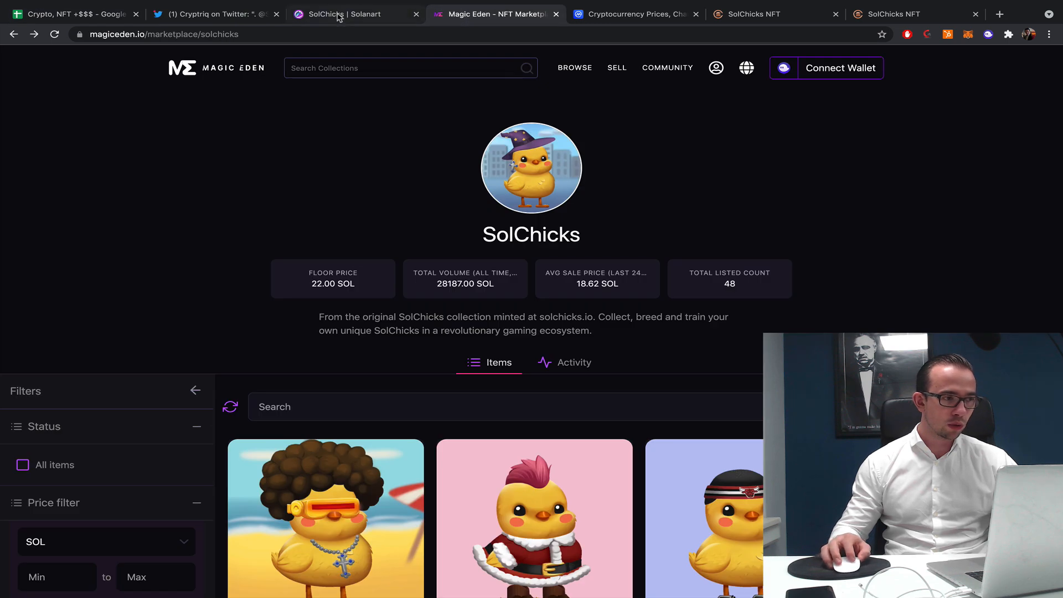
pyautogui.click(342, 14)
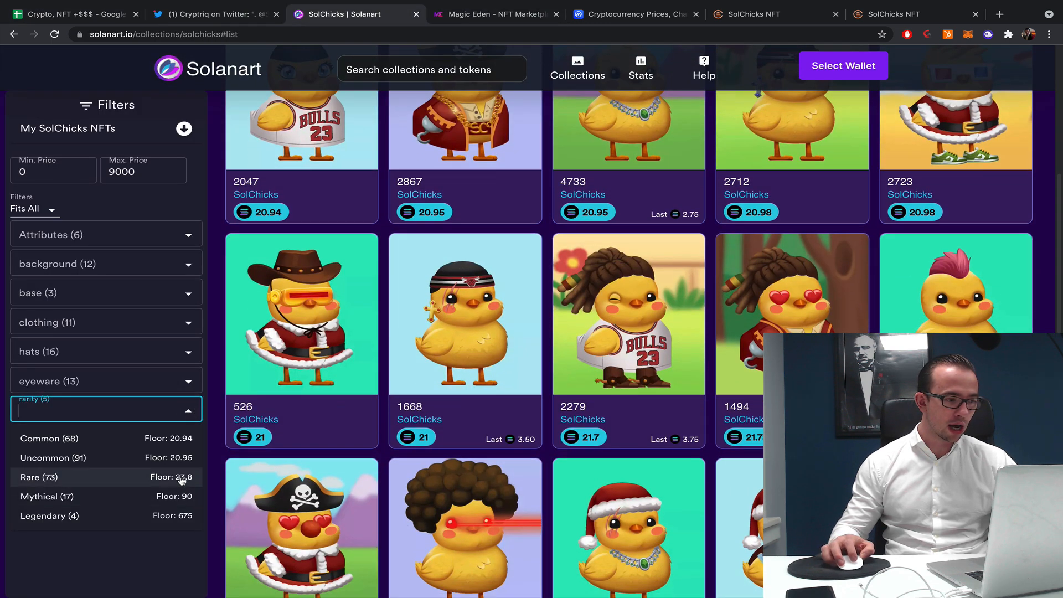
pyautogui.click(72, 13)
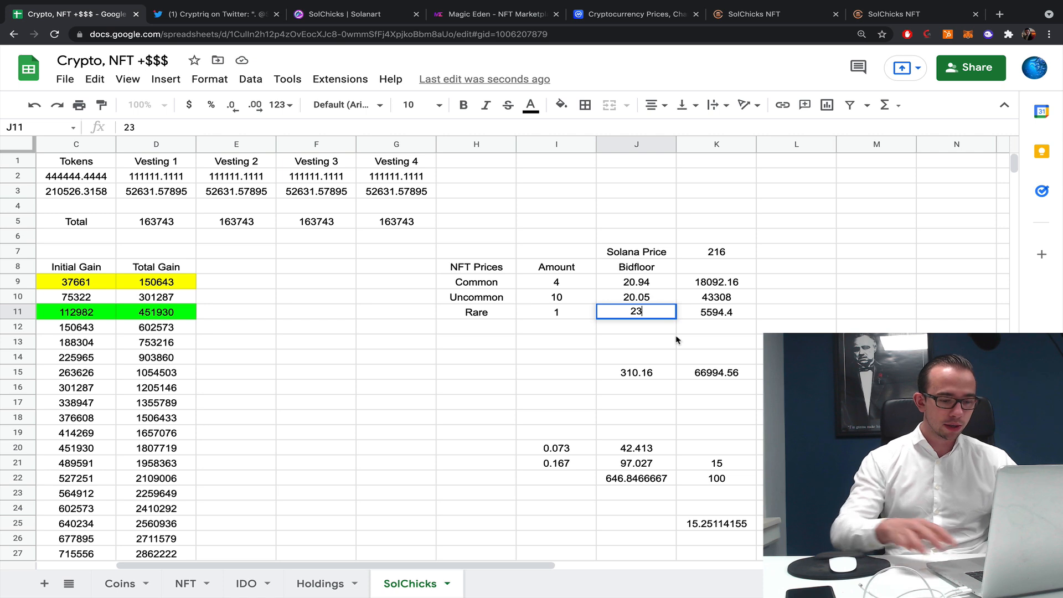
pyautogui.press('Enter')
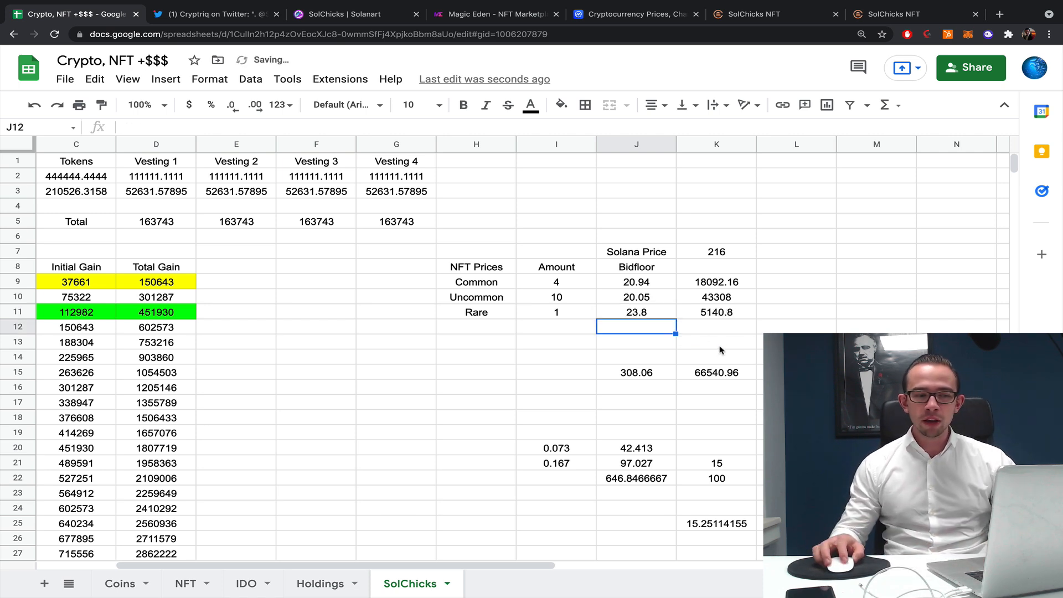
pyautogui.click(715, 357)
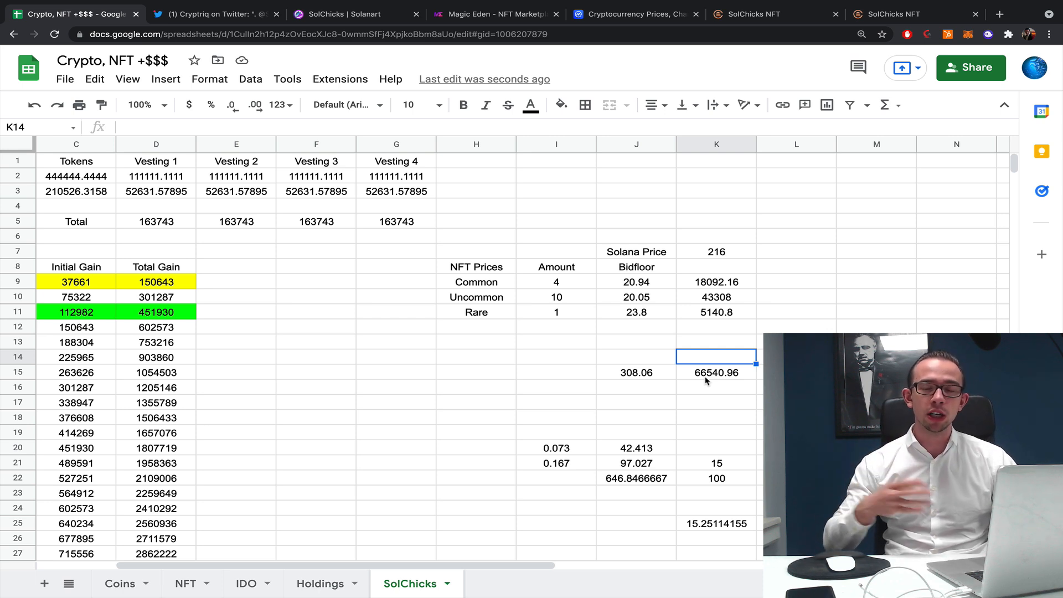
pyautogui.moveTo(731, 358)
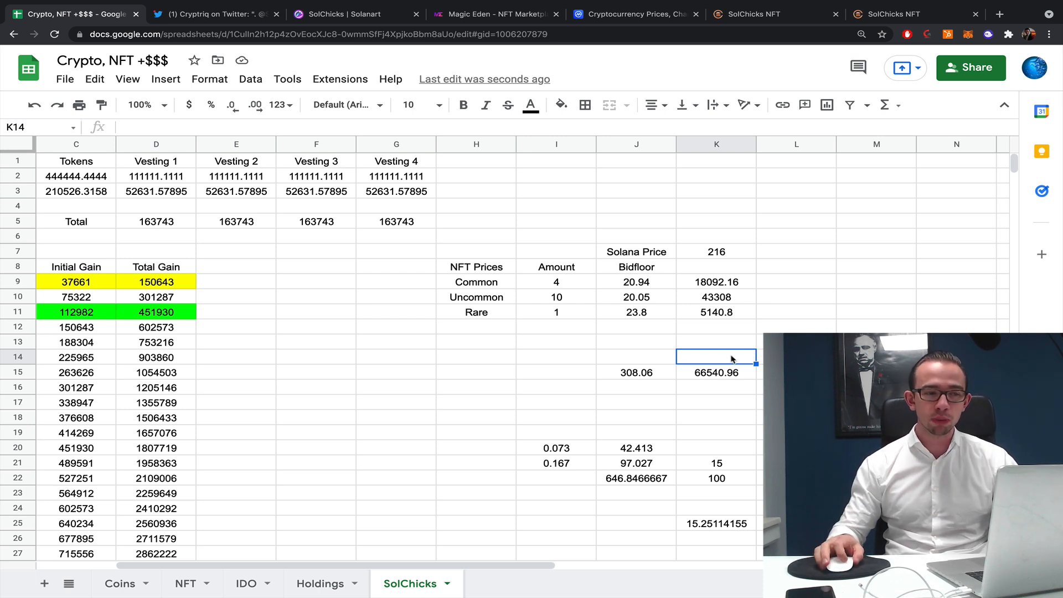
pyautogui.click(751, 14)
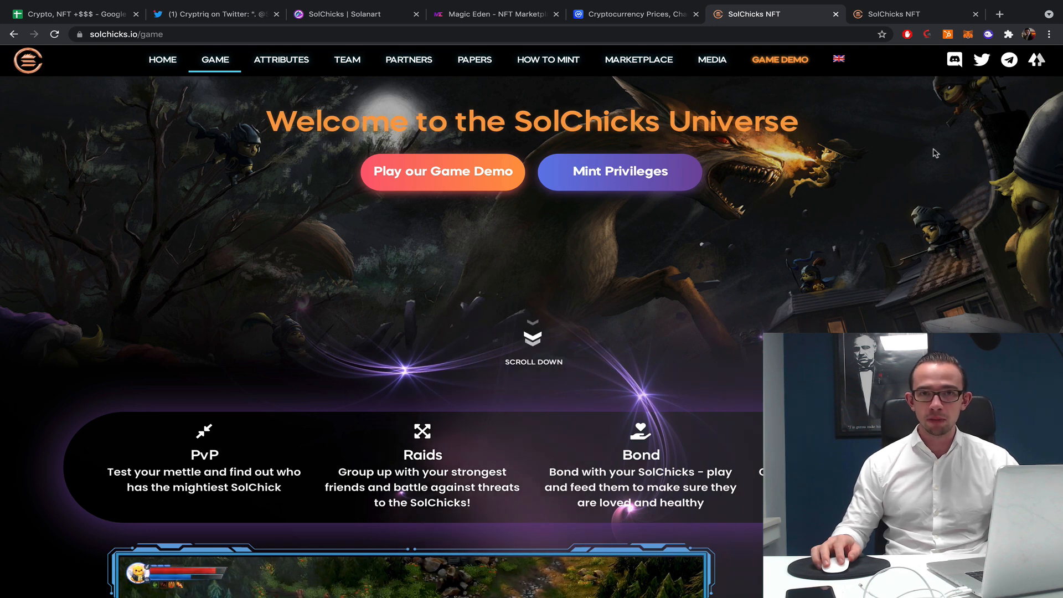
pyautogui.moveTo(838, 113)
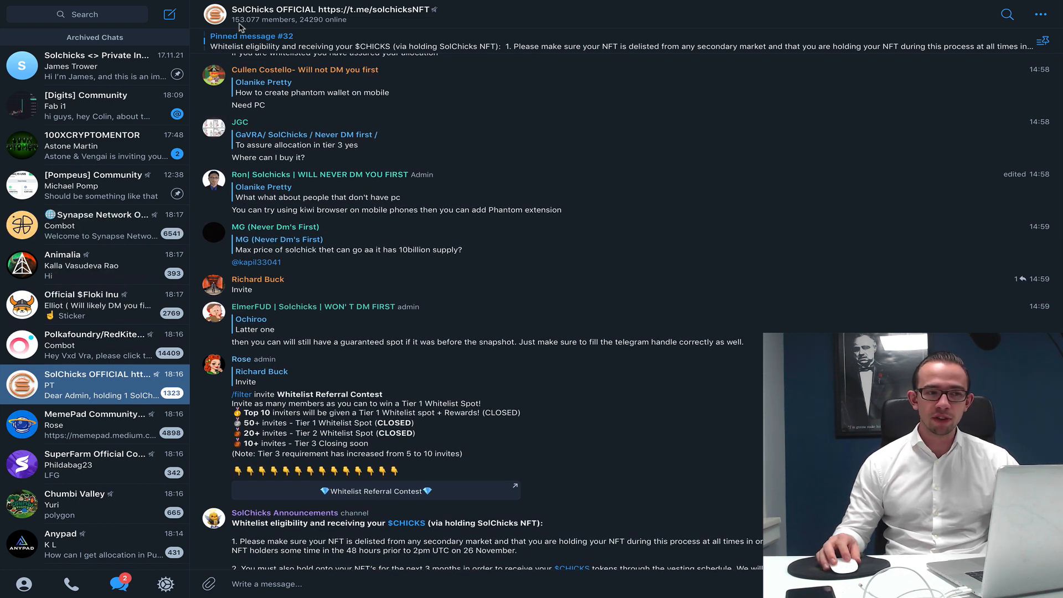
pyautogui.scroll(-3)
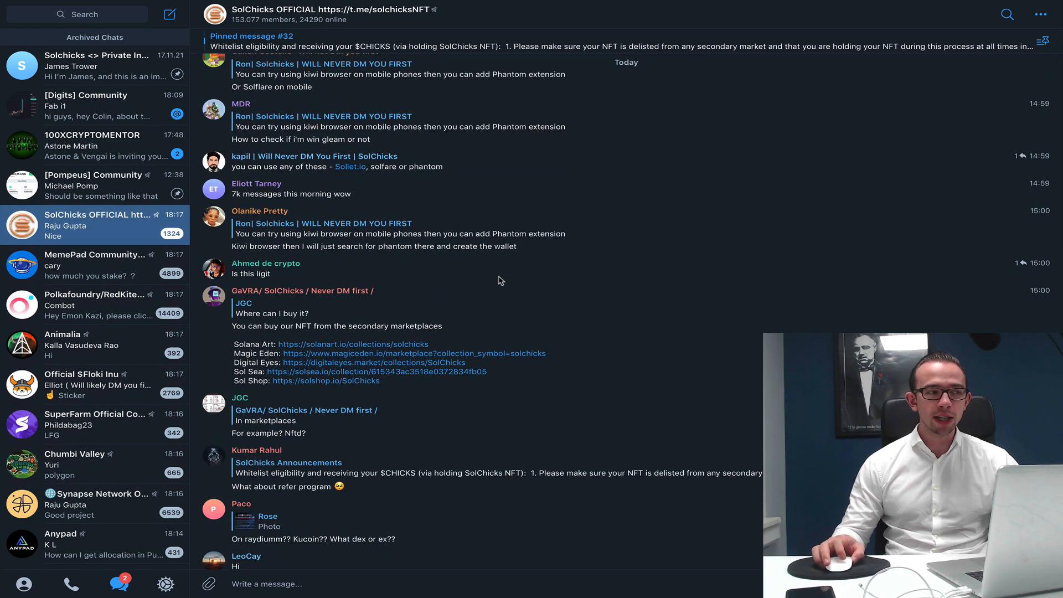
pyautogui.scroll(-3)
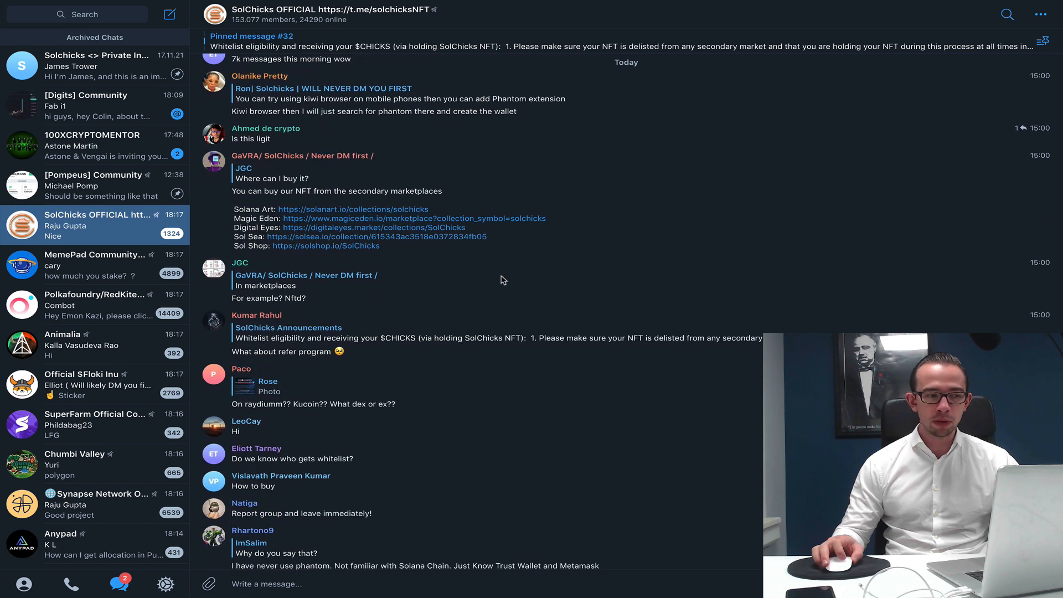
pyautogui.scroll(-3)
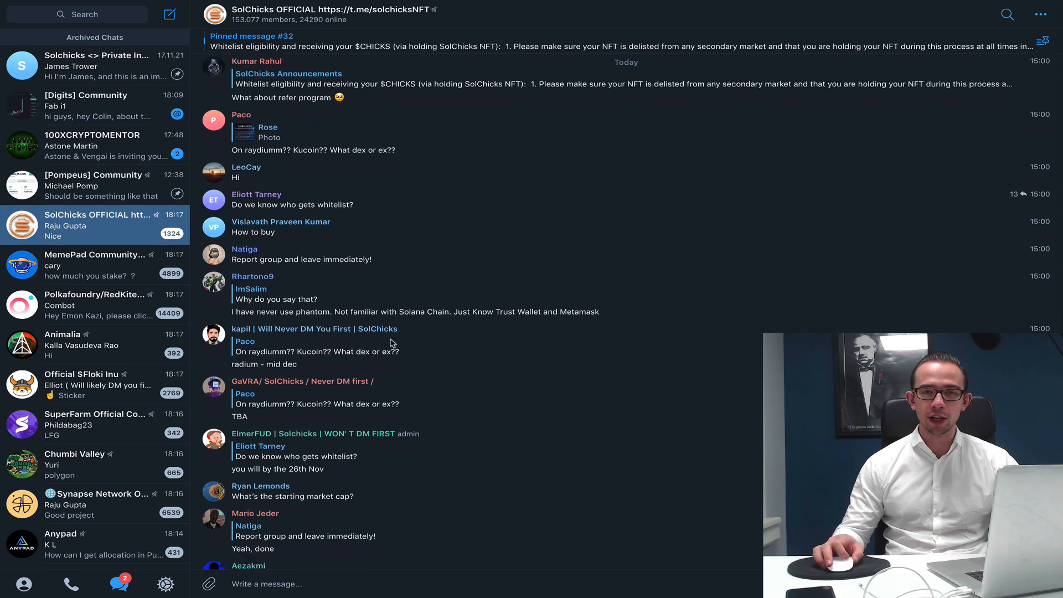
pyautogui.scroll(-3)
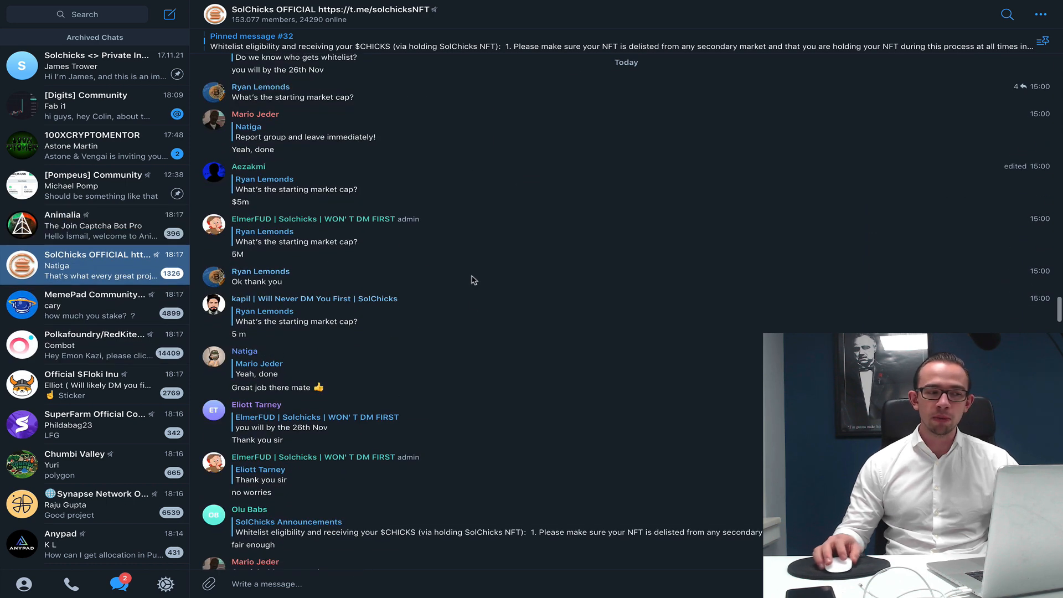
pyautogui.moveTo(523, 301)
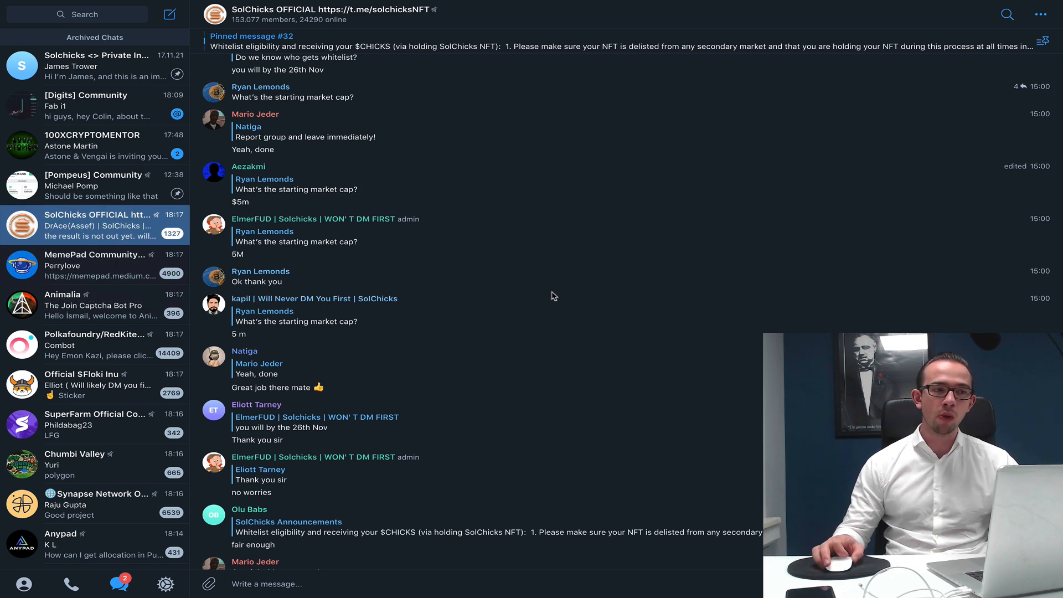
pyautogui.scroll(-3)
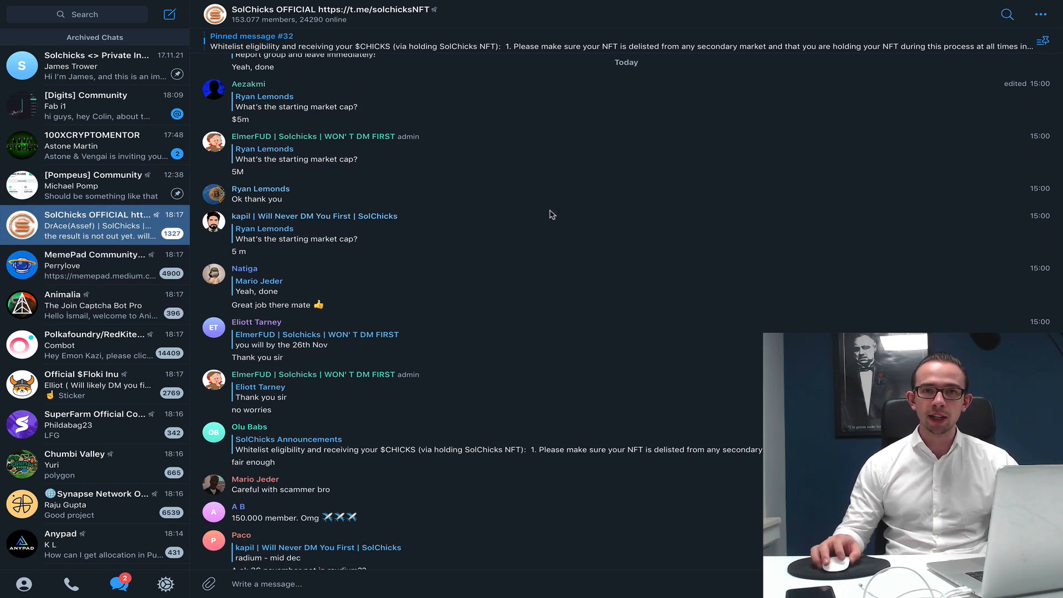
pyautogui.scroll(-3)
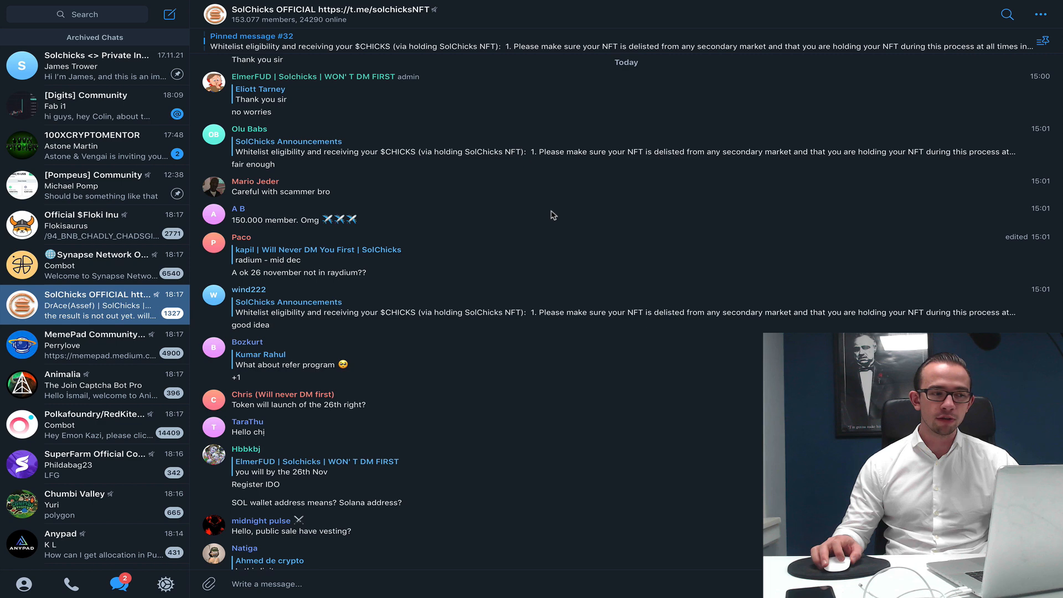
pyautogui.scroll(-3)
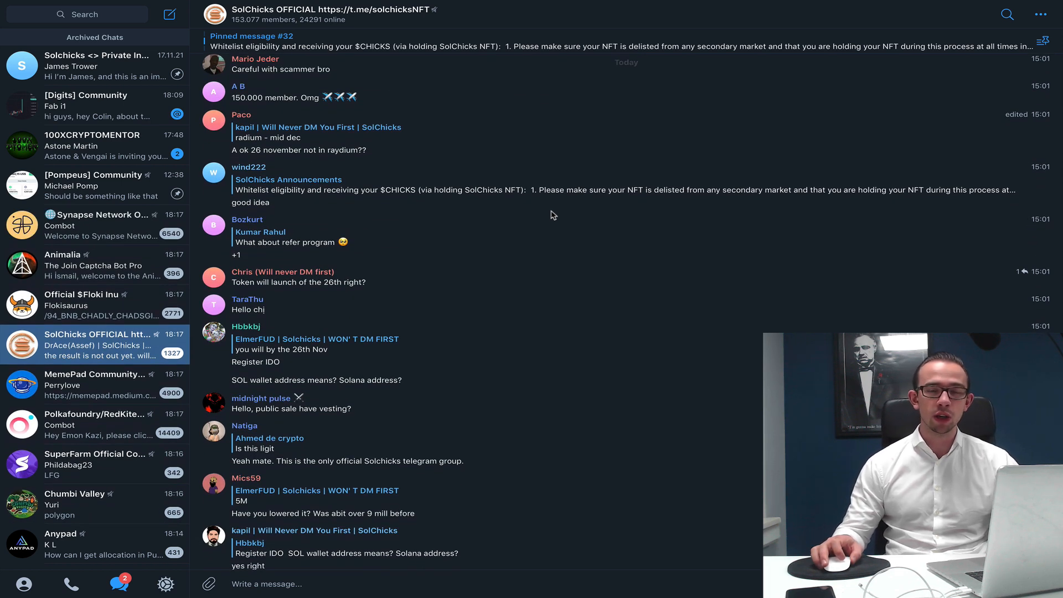
pyautogui.scroll(-3)
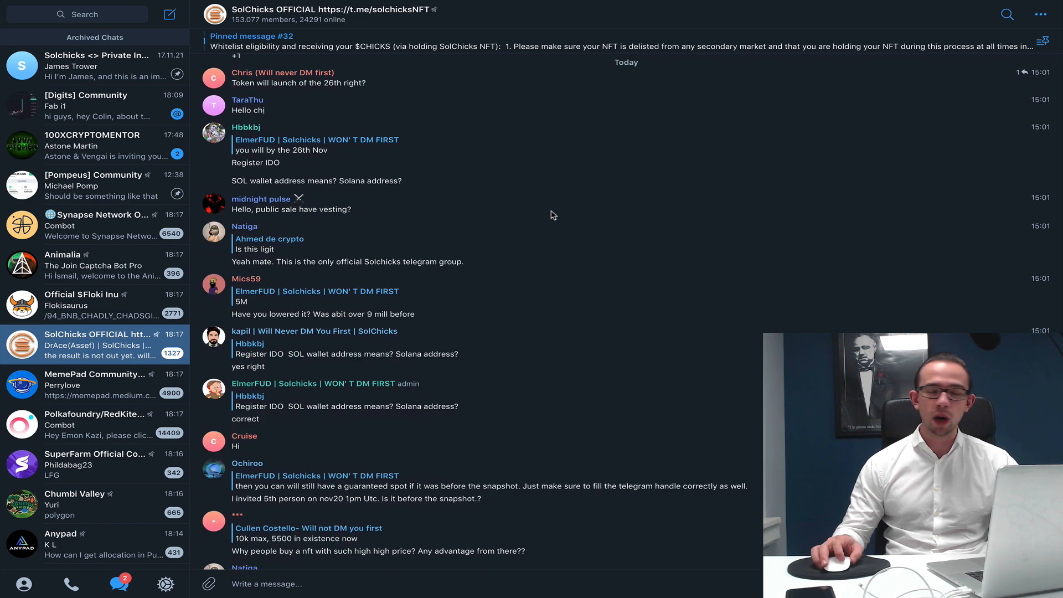
pyautogui.scroll(-3)
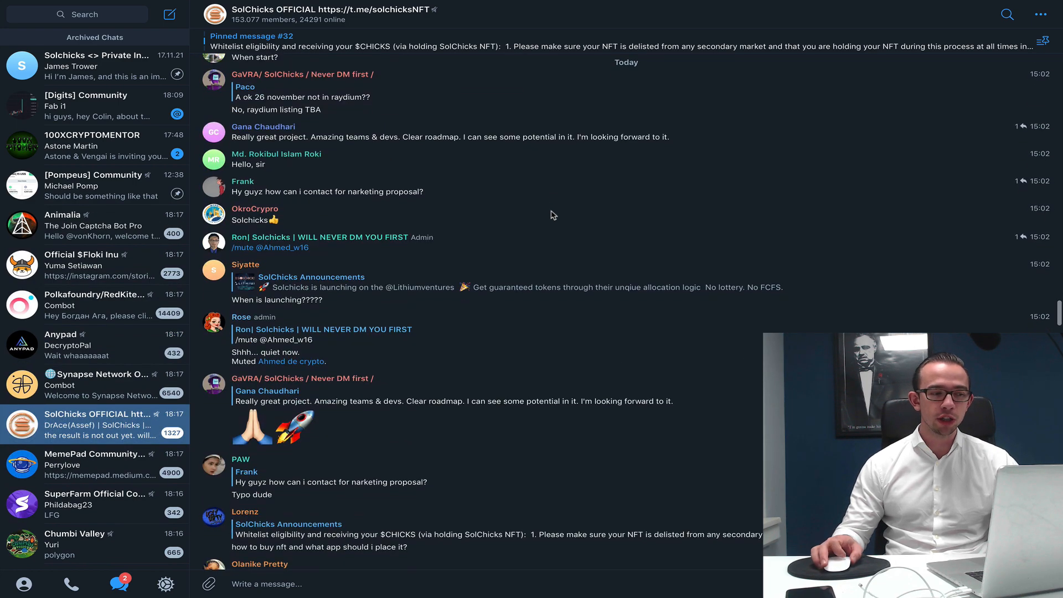
pyautogui.scroll(-3)
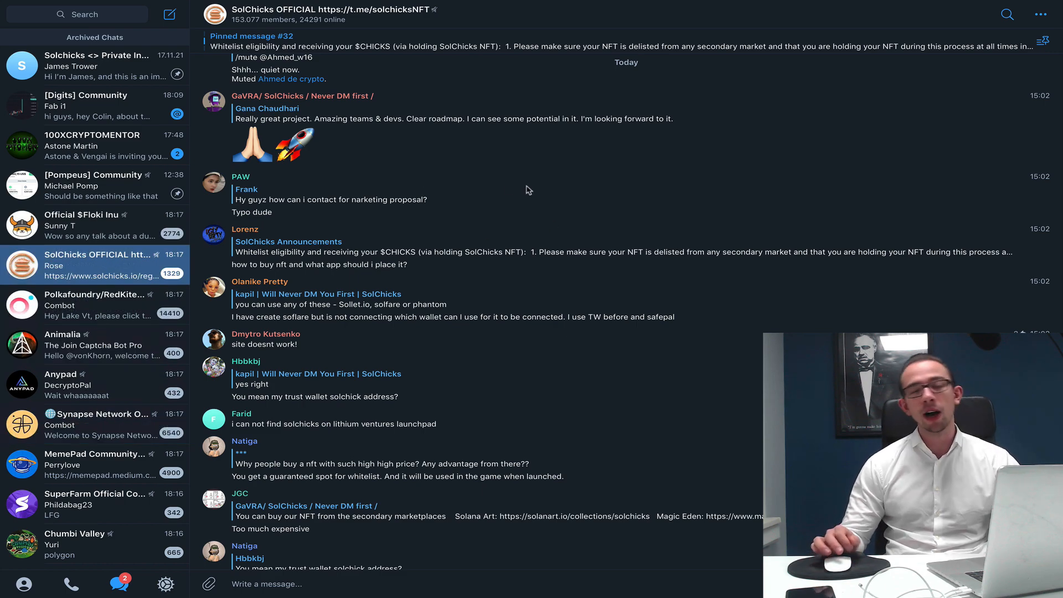
pyautogui.scroll(-3)
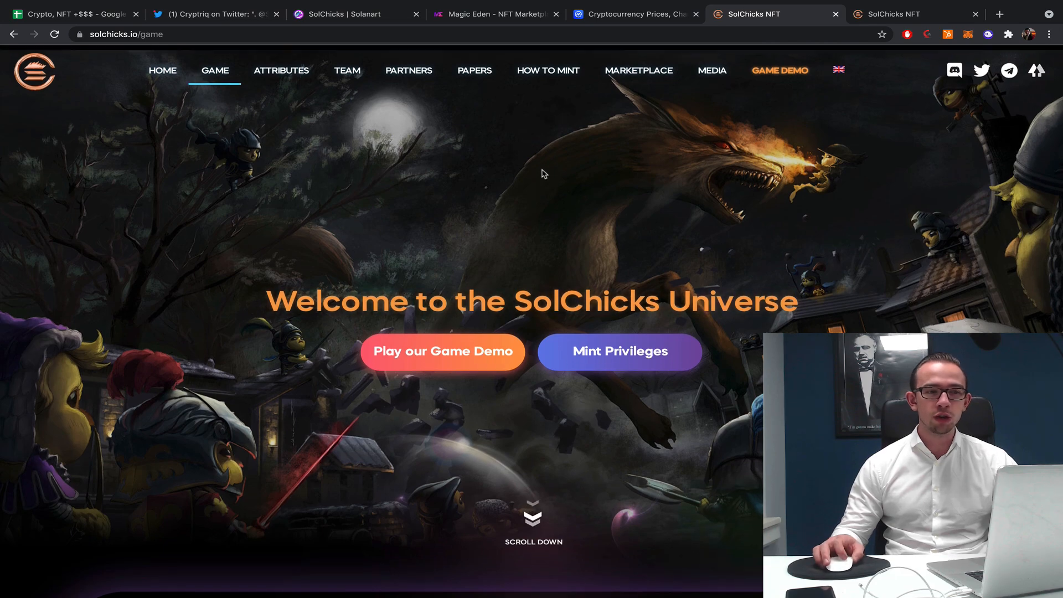
# Scroll the PvP gameplay section, then go to the solchicks.io homepage with the $CHICKS IDO countdown.
pyautogui.scroll(-3)
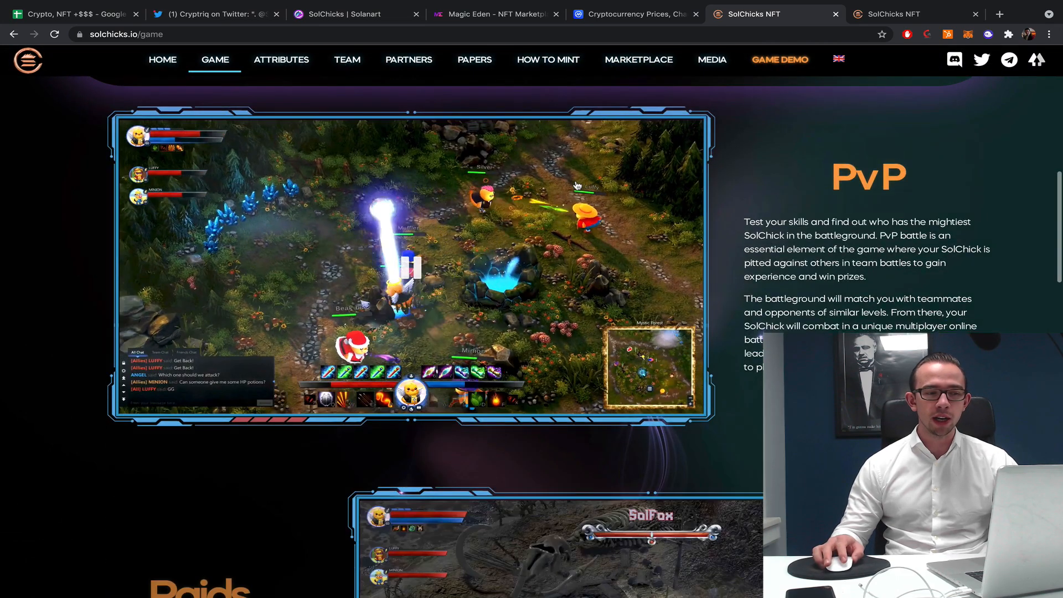
pyautogui.scroll(3)
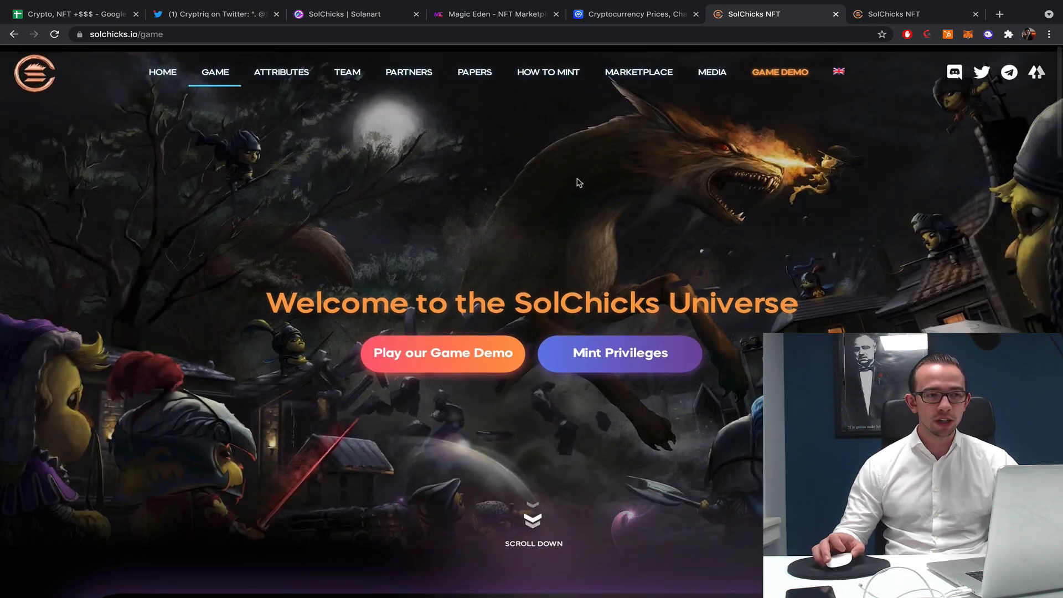
pyautogui.scroll(-3)
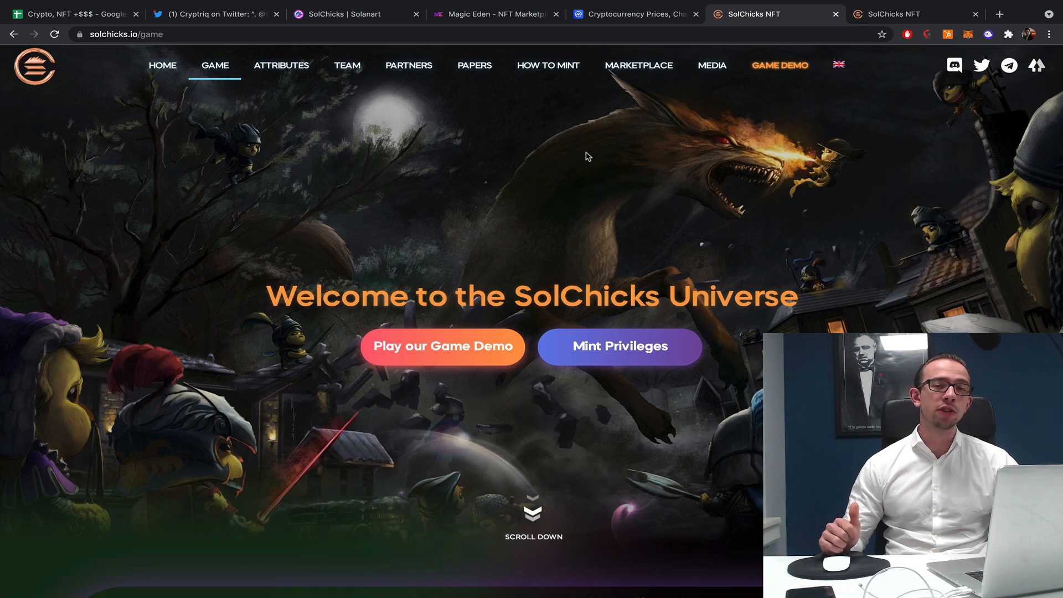
pyautogui.click(161, 67)
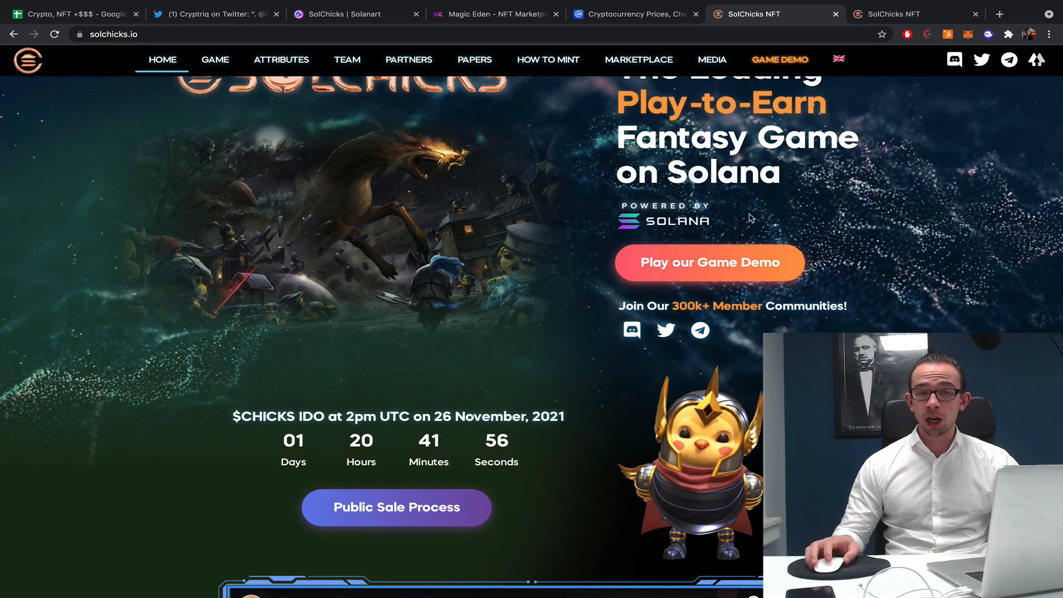
pyautogui.scroll(3)
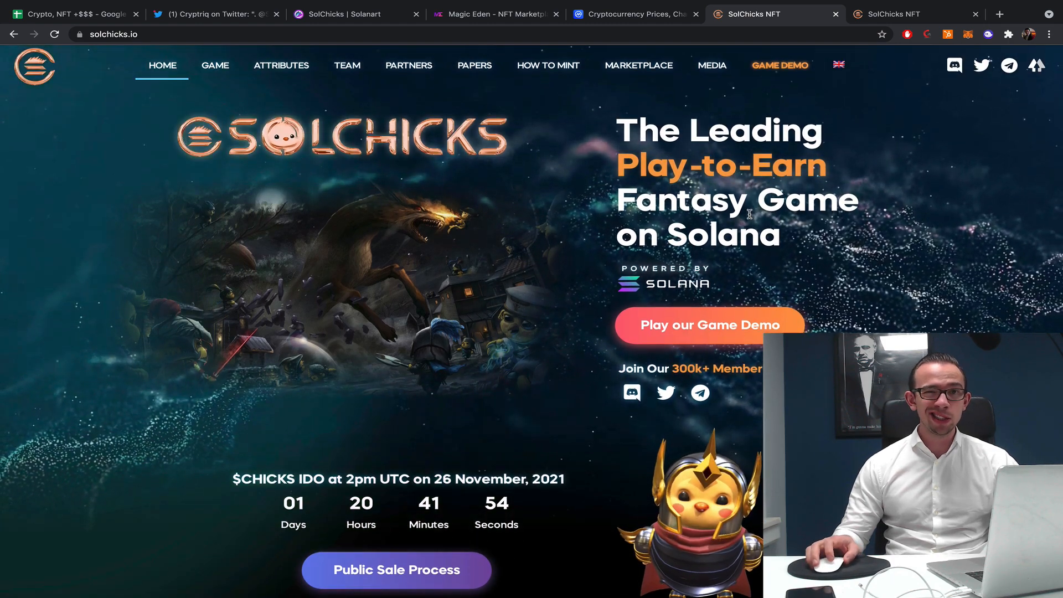
pyautogui.moveTo(408, 348)
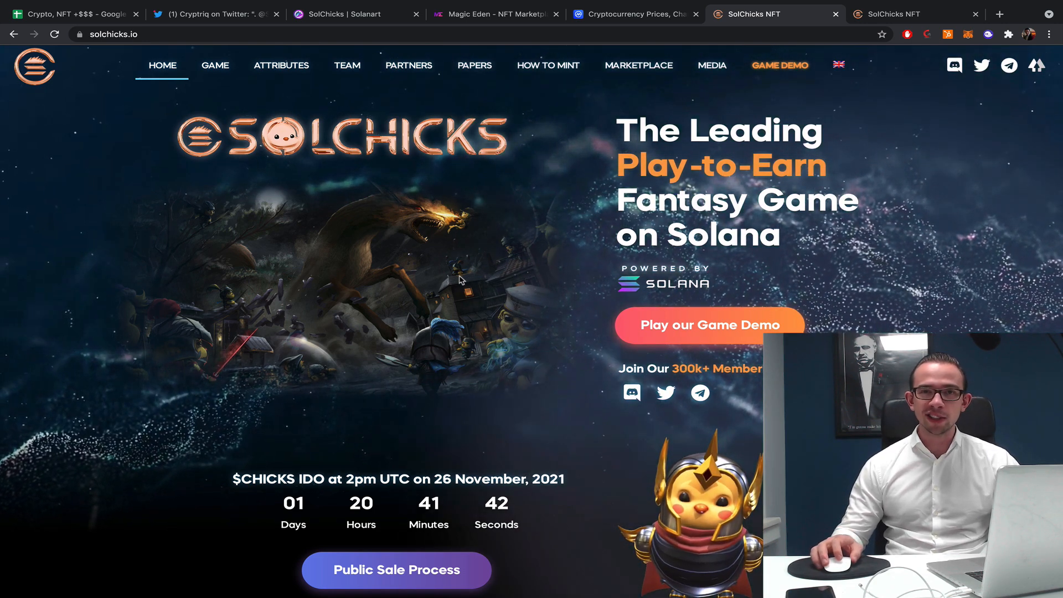
pyautogui.scroll(-3)
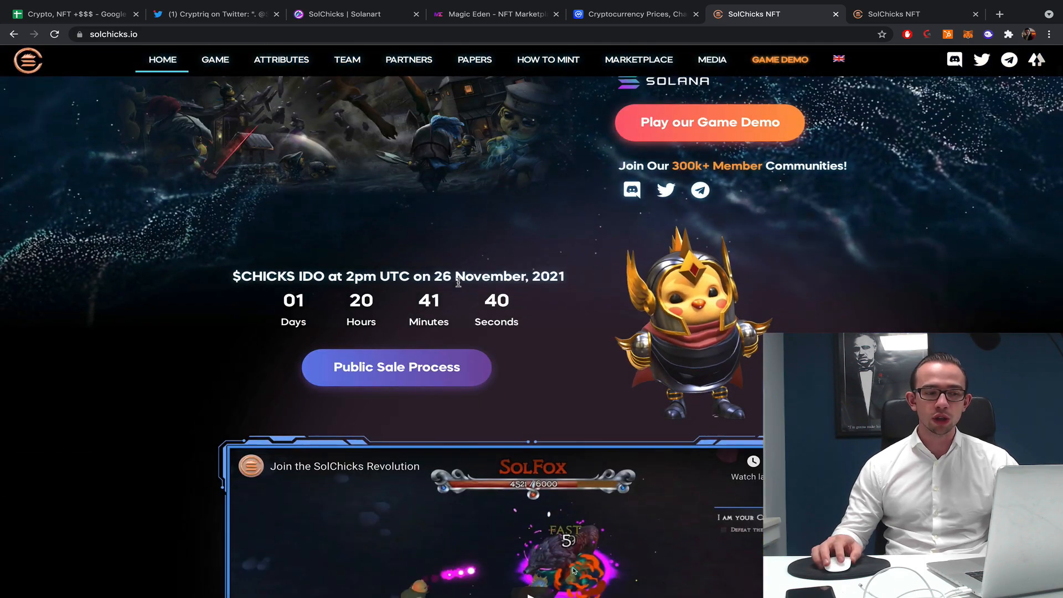
pyautogui.scroll(3)
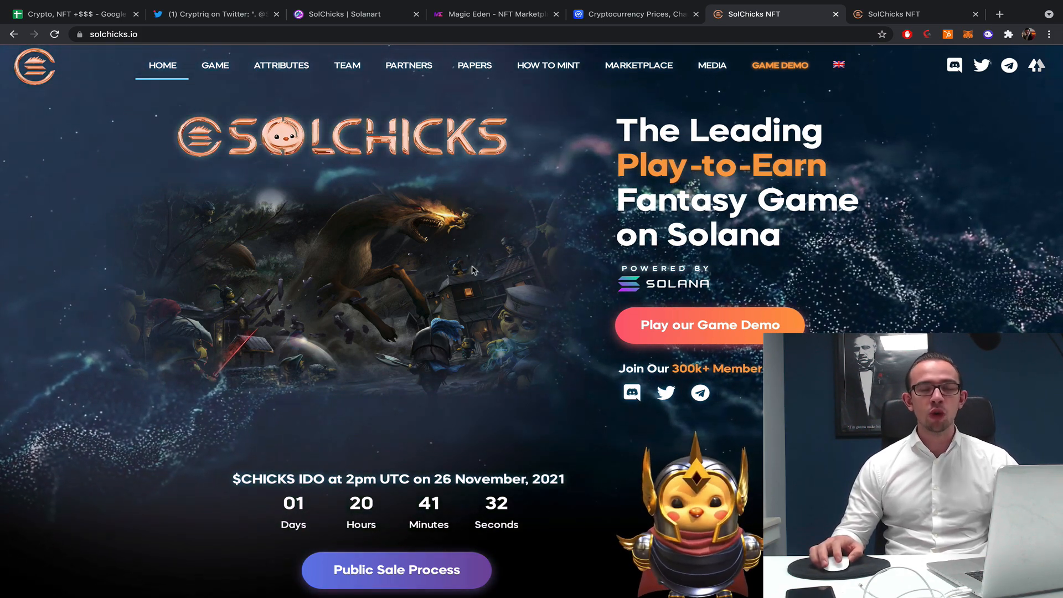
pyautogui.moveTo(441, 162)
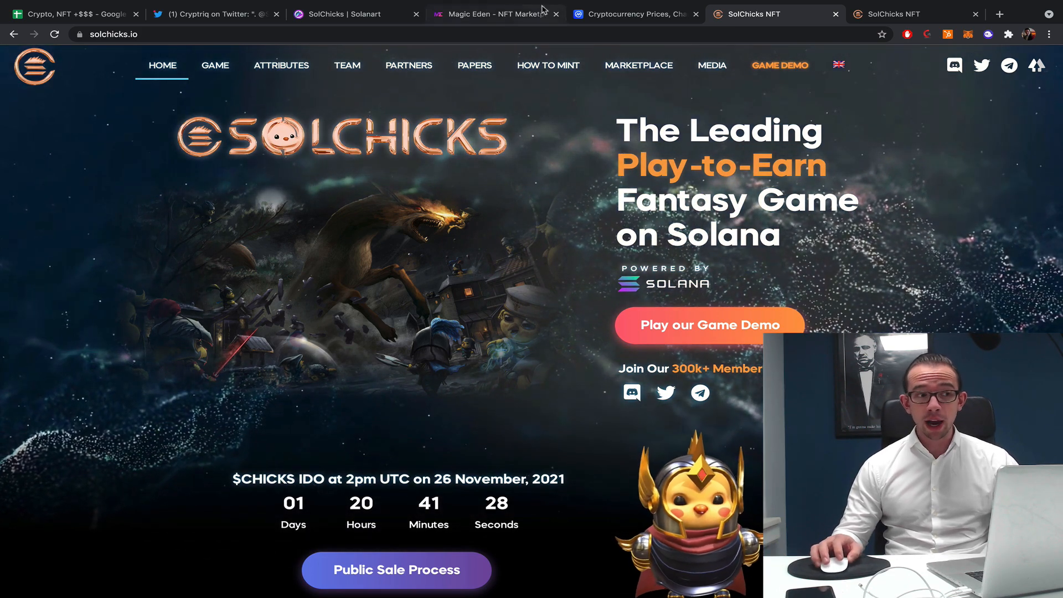
pyautogui.scroll(-3)
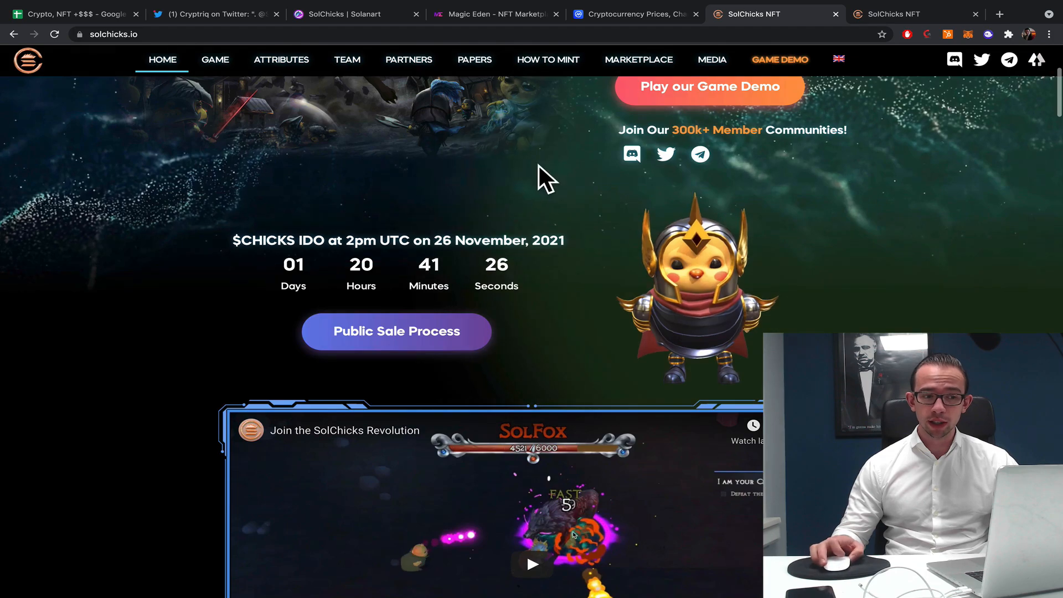
pyautogui.scroll(-3)
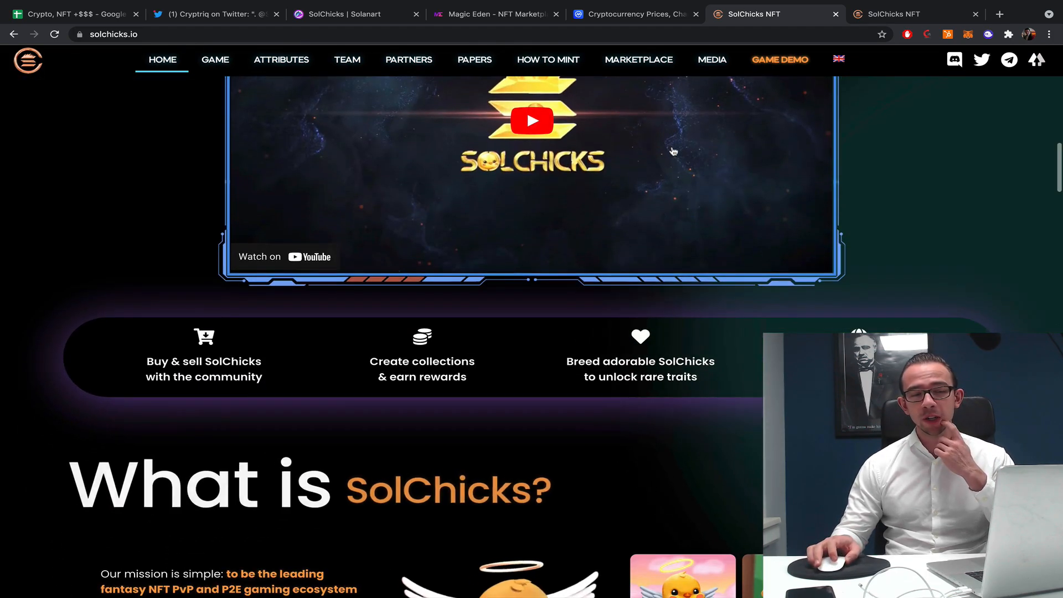
pyautogui.scroll(3)
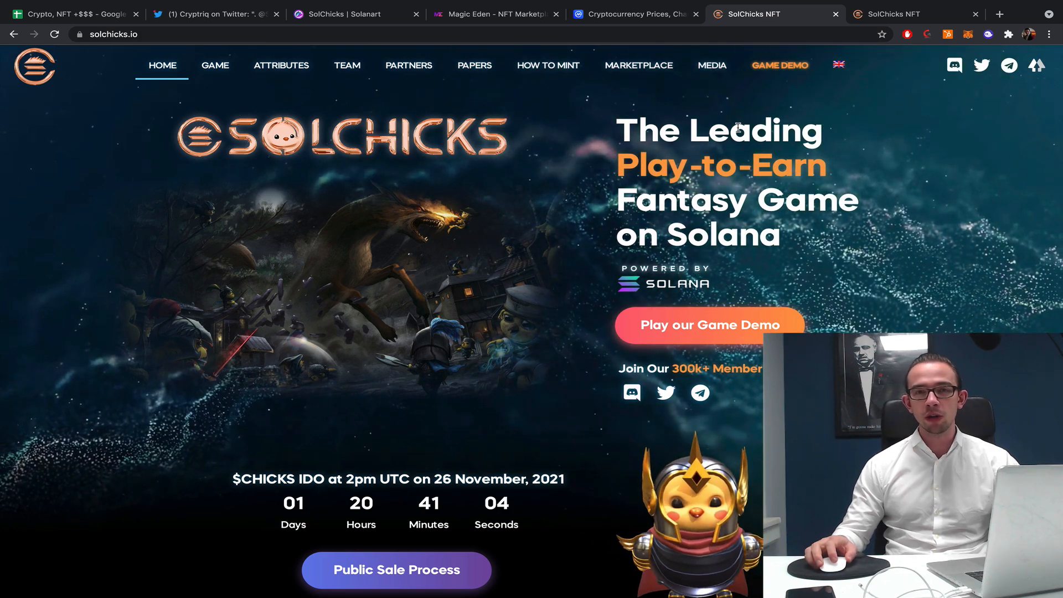
pyautogui.scroll(-3)
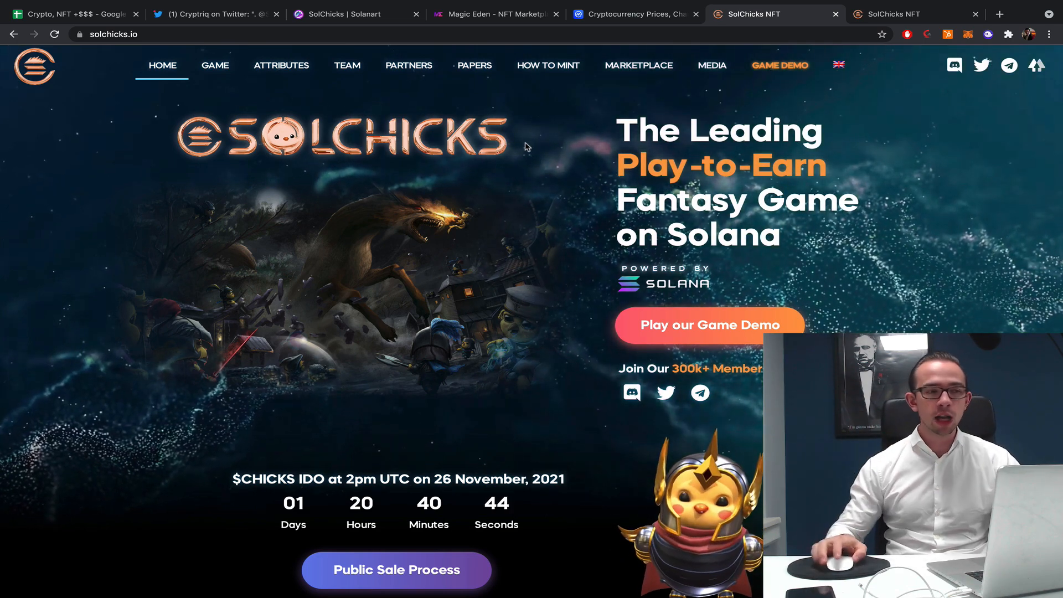
pyautogui.scroll(-3)
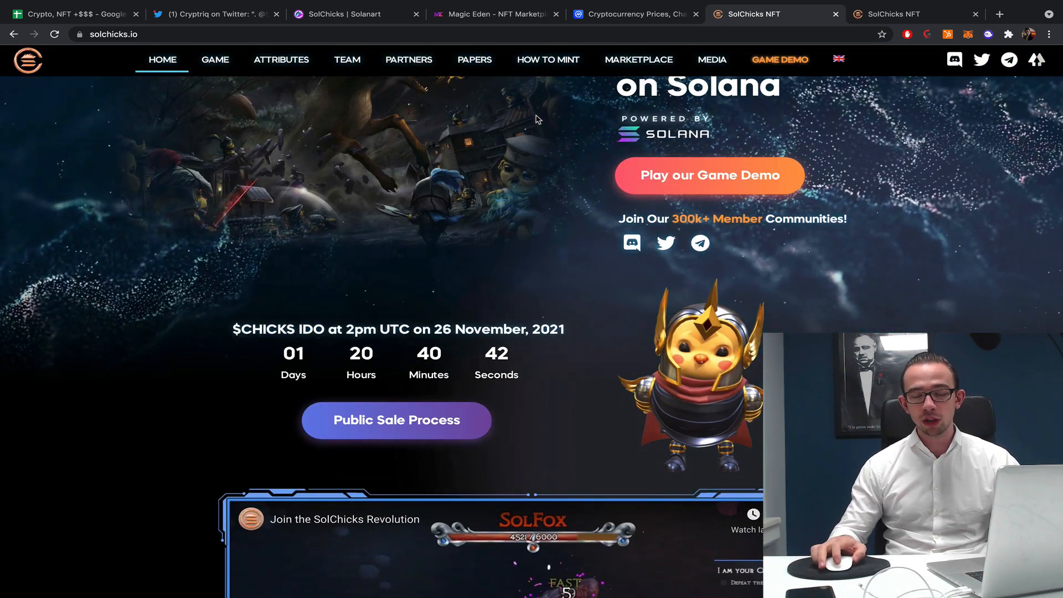
pyautogui.scroll(3)
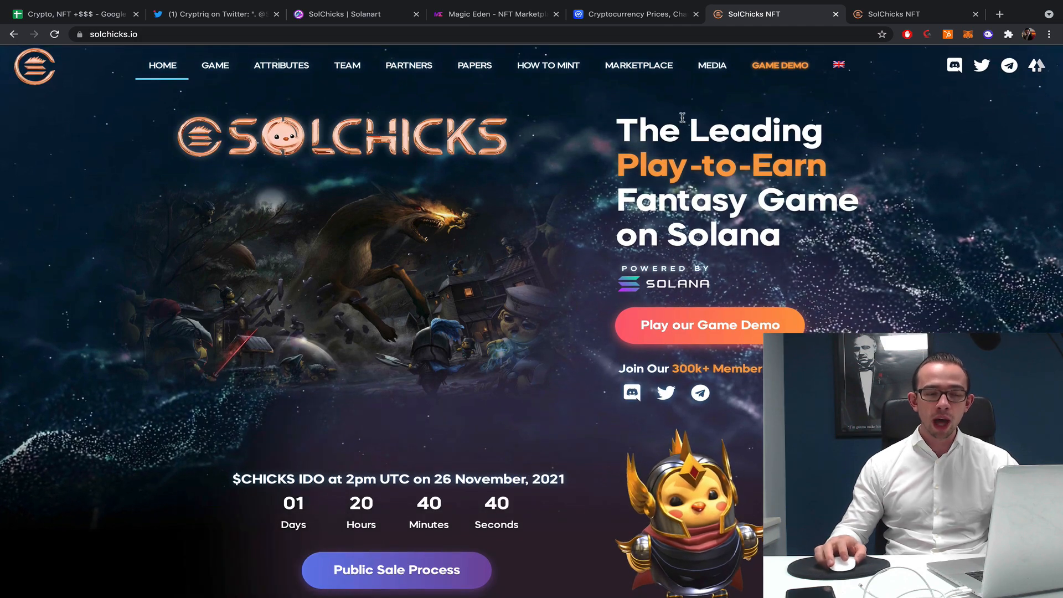